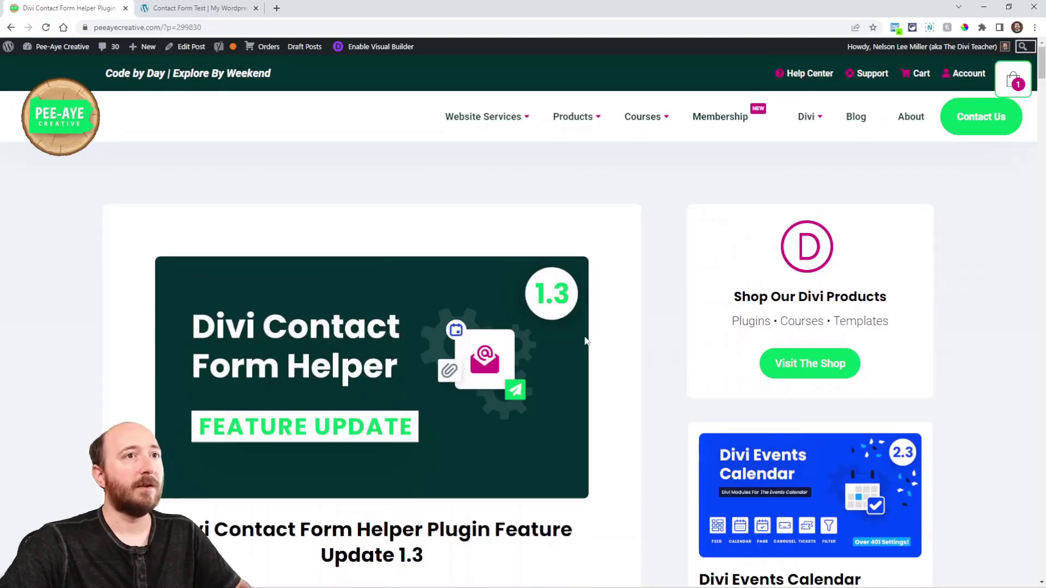
Turn on rich text formatting for the admin email and type sample text 'asdfasdfa'.
scroll(down, 3)
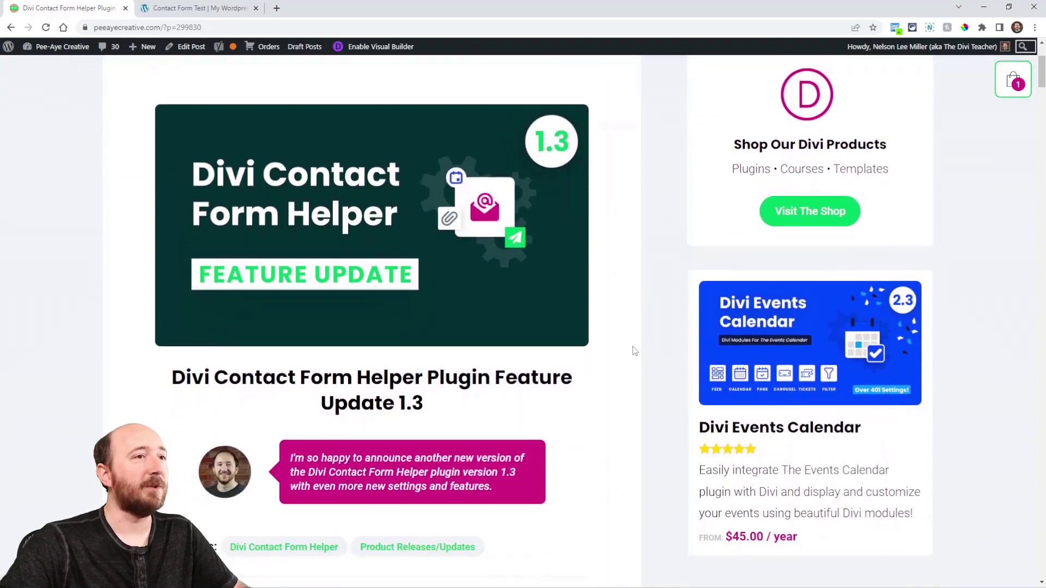
scroll(down, 3)
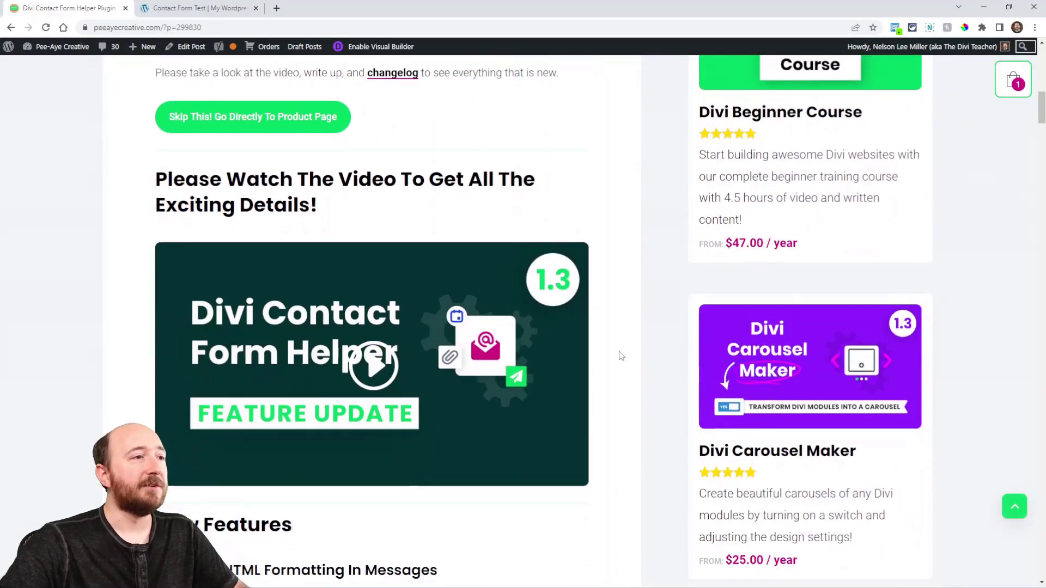
scroll(down, 3)
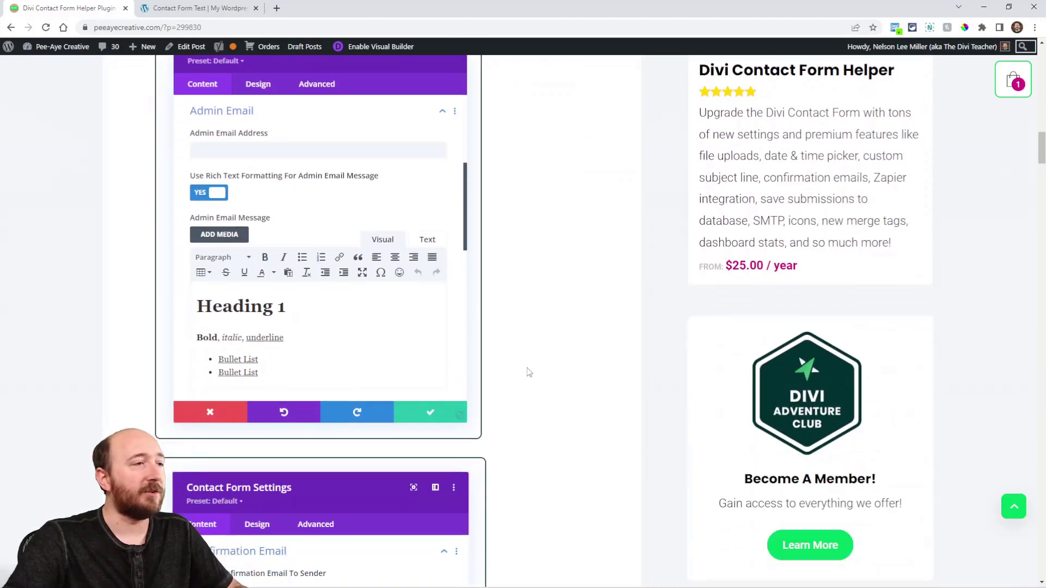
scroll(down, 3)
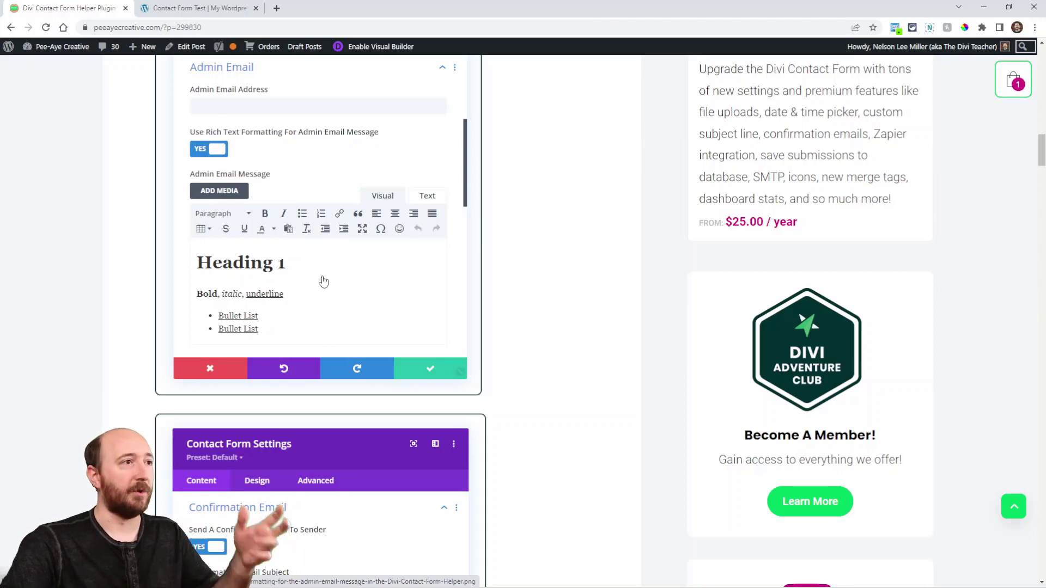
mouse_move(323, 279)
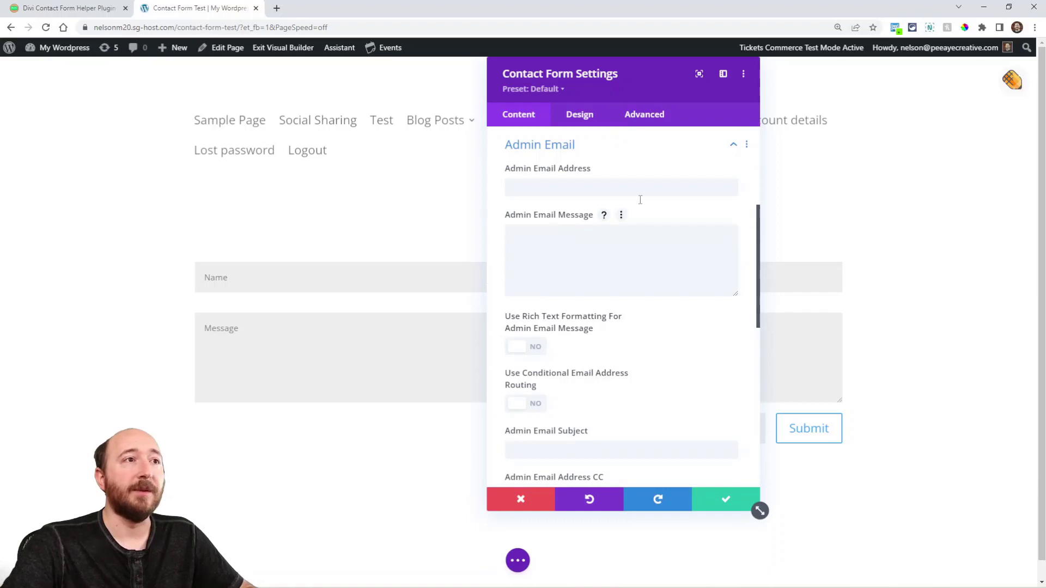
click(525, 347)
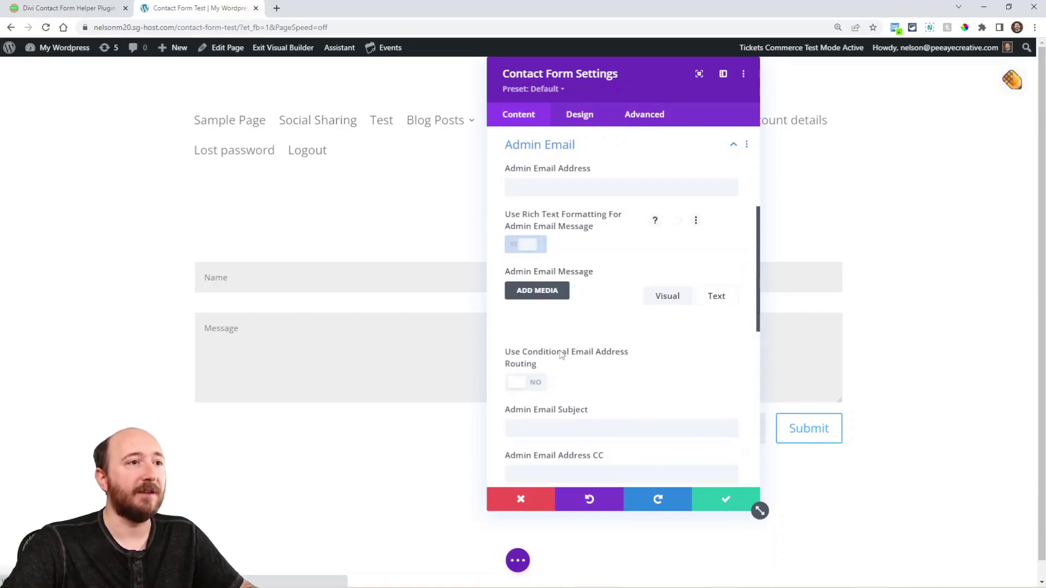
click(525, 244)
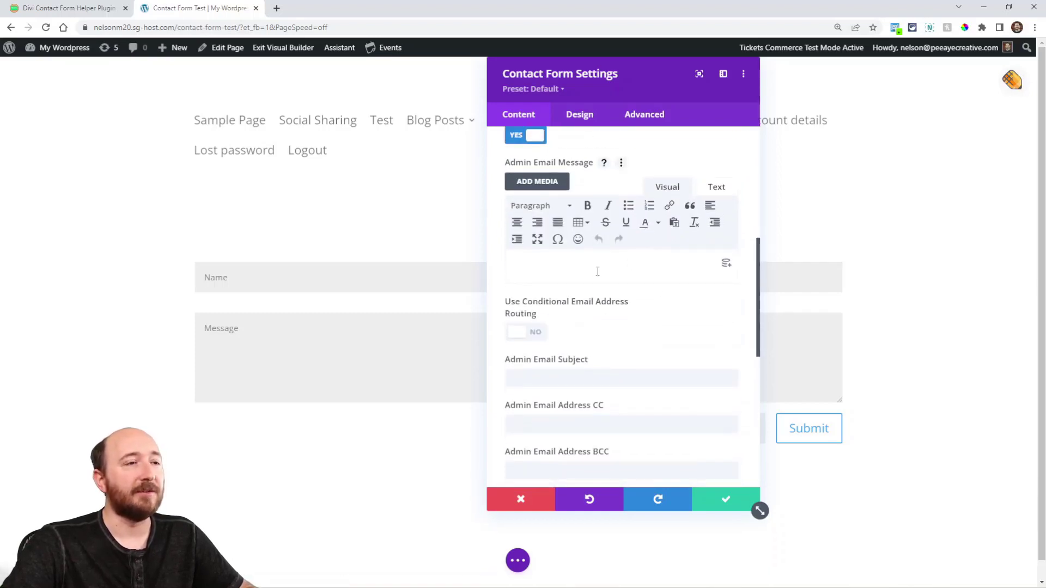
text(asdfasdfa)
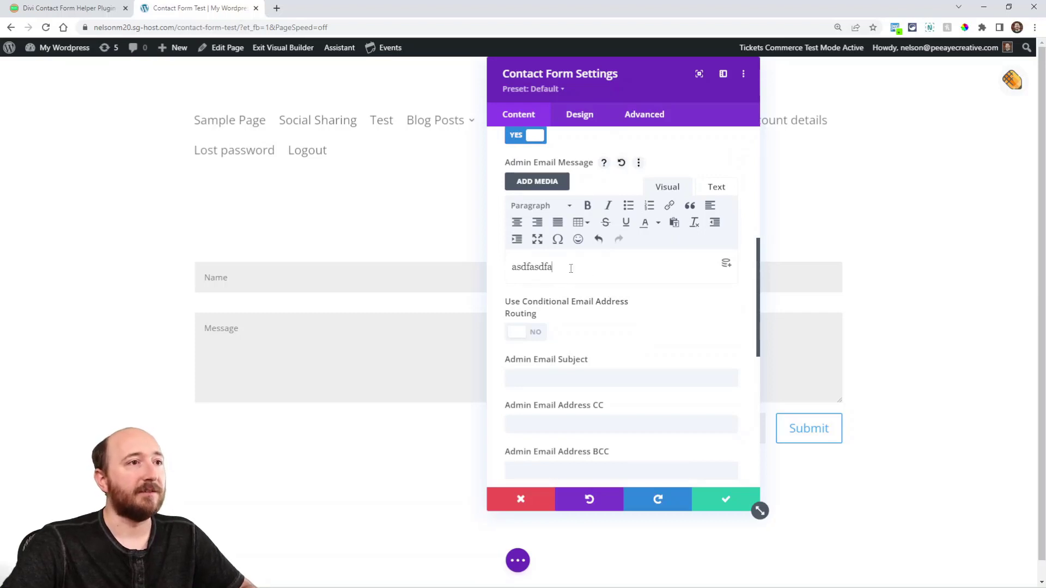
Toggle rich text off, look at confirmation email settings, then re-enable admin email rich text.
click(540, 205)
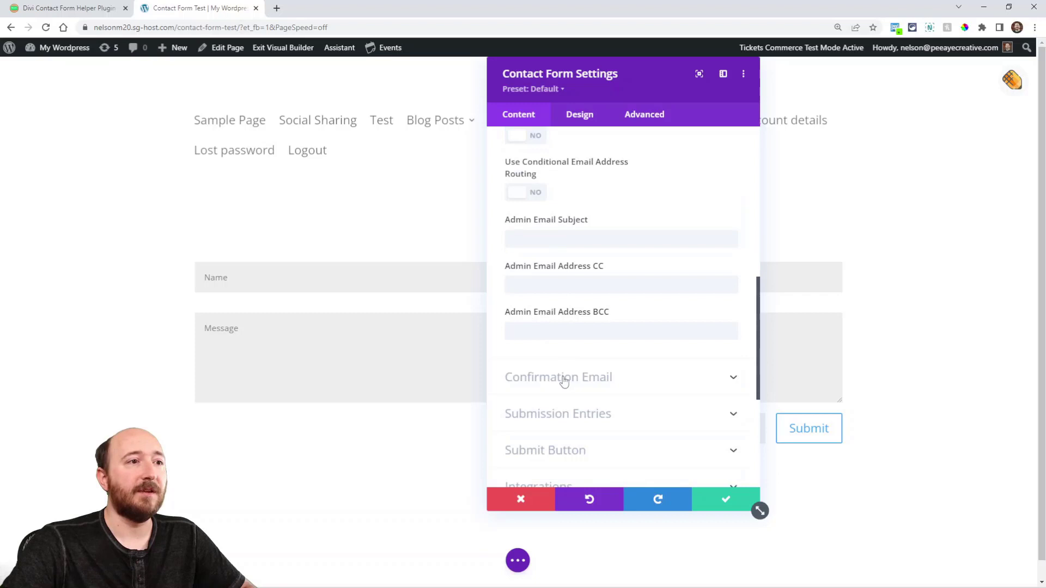
click(559, 377)
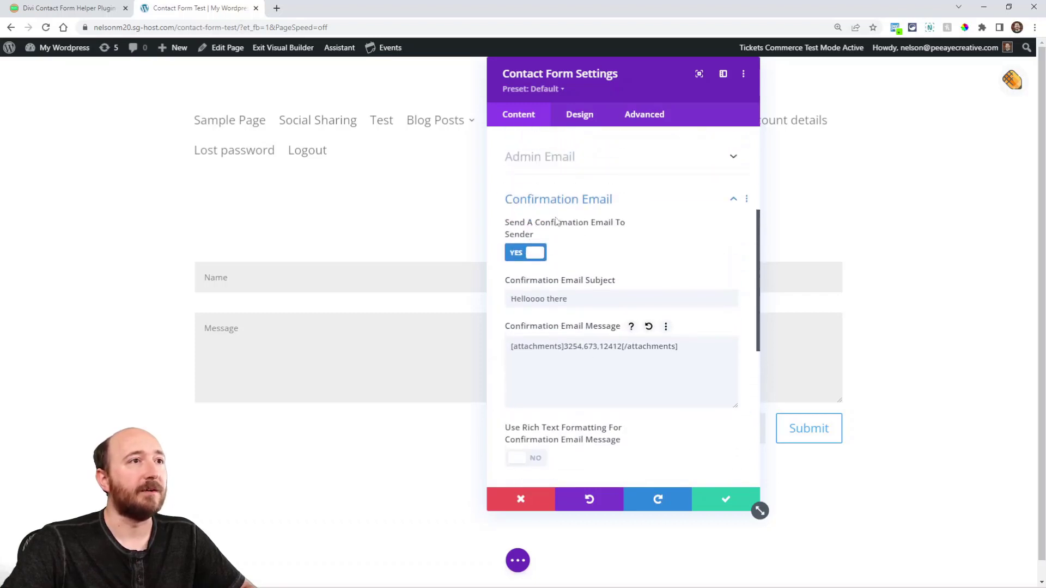
click(539, 157)
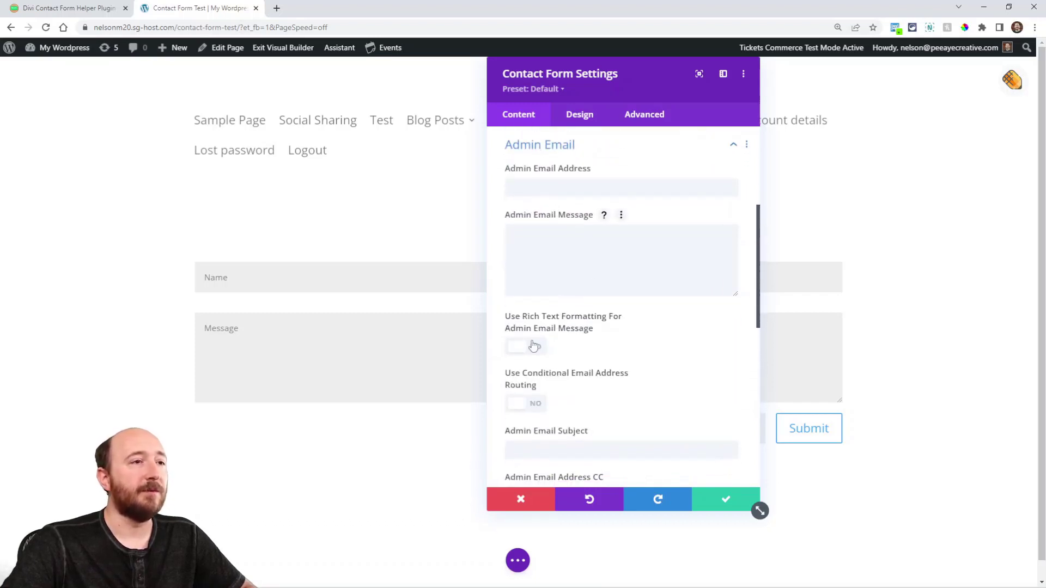
click(525, 345)
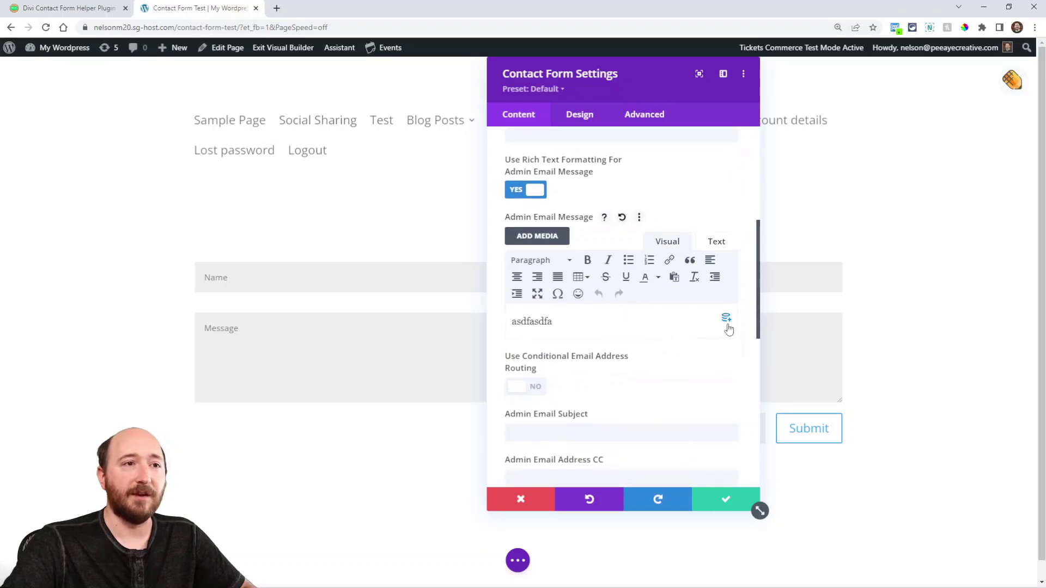
mouse_move(725, 318)
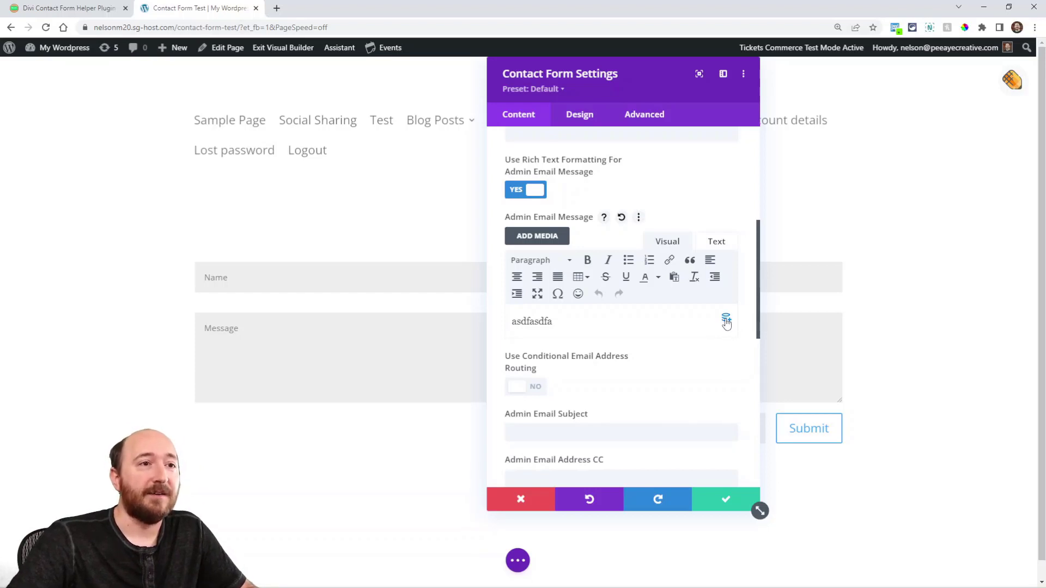
mouse_move(725, 321)
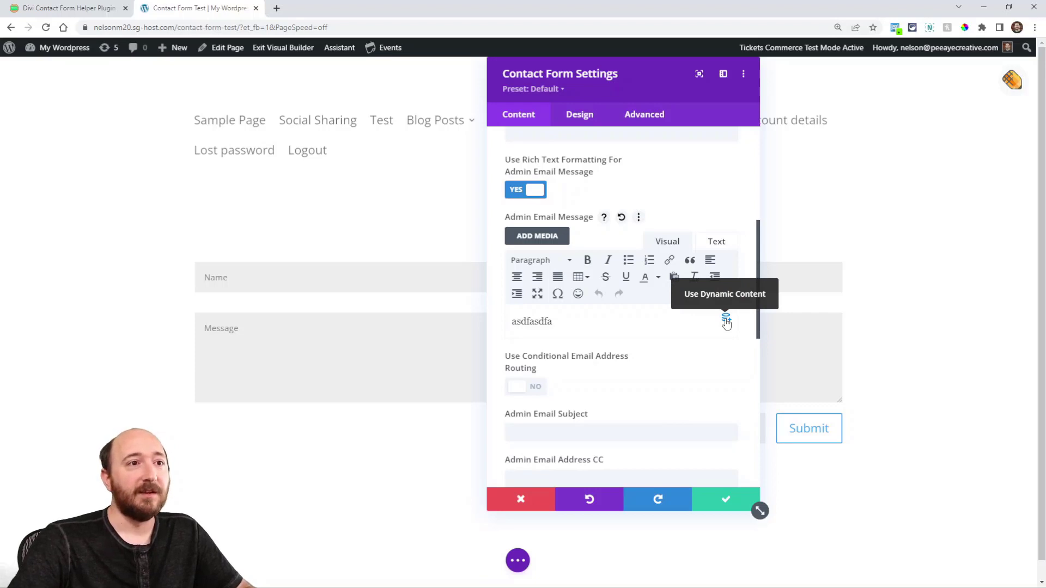
Pick Admin Email Template 1 from the dynamic content list for the admin email message.
click(725, 321)
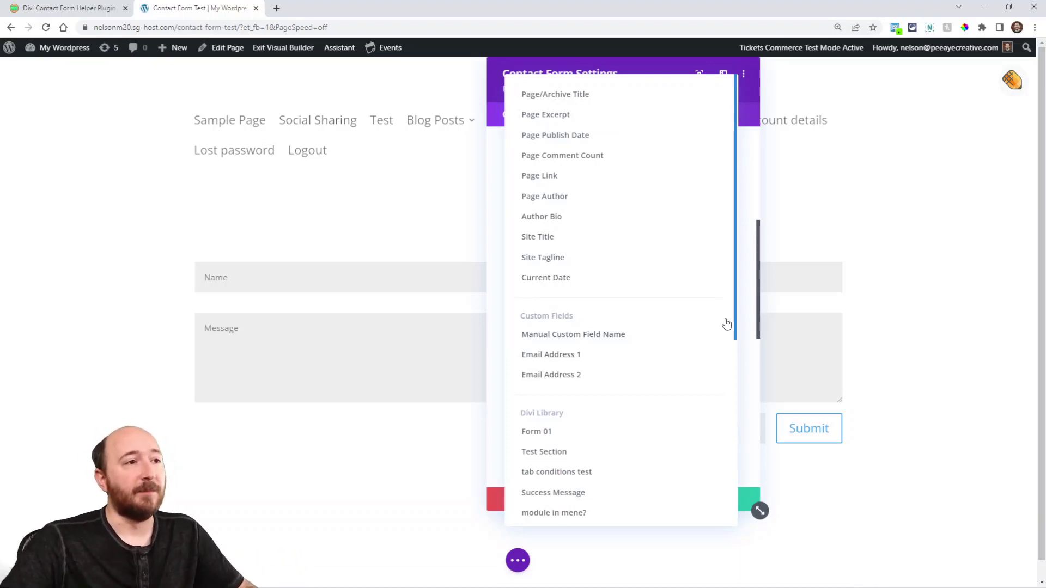
scroll(down, 3)
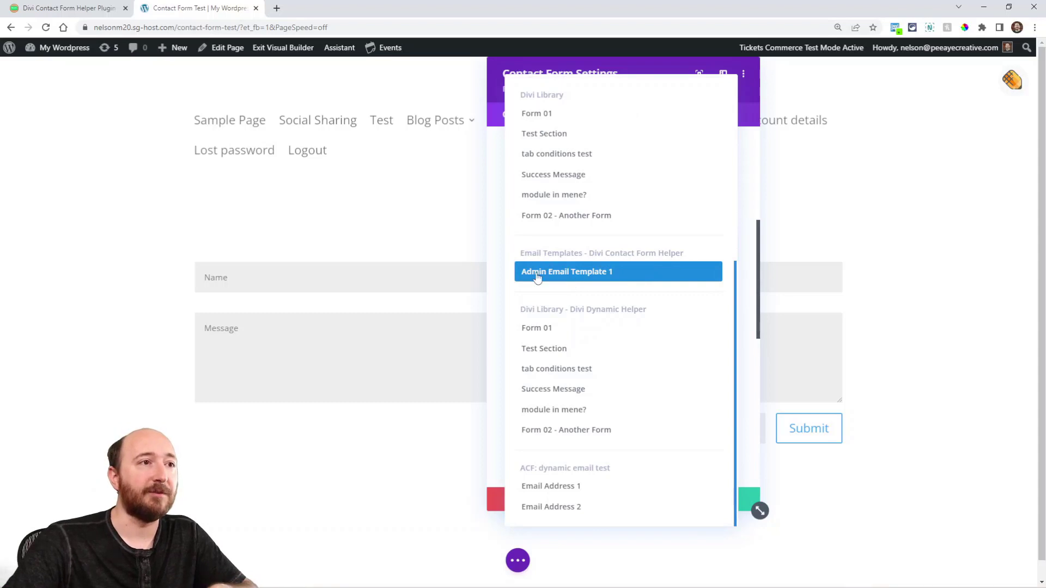
click(566, 271)
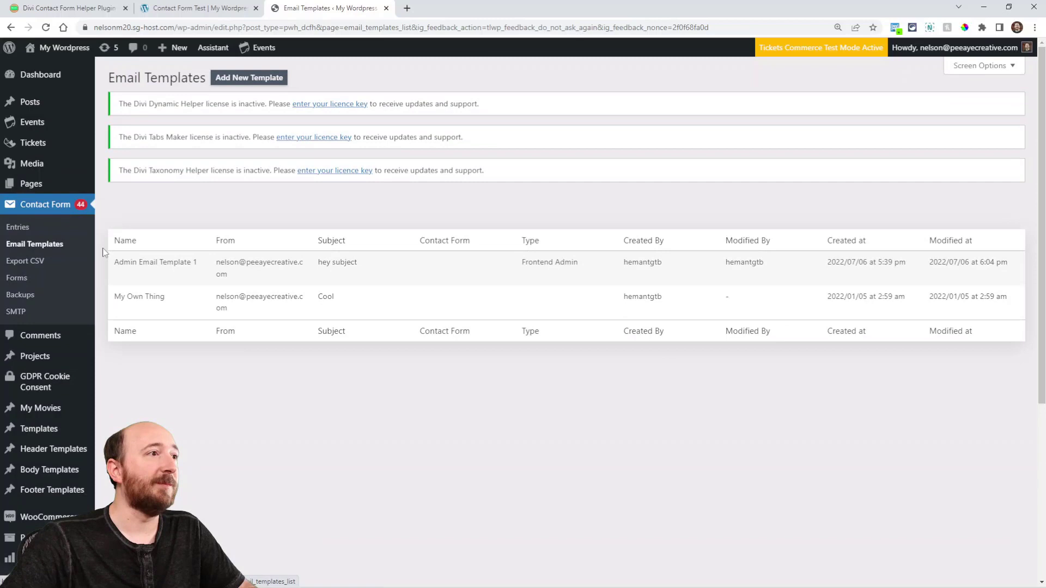
mouse_move(156, 262)
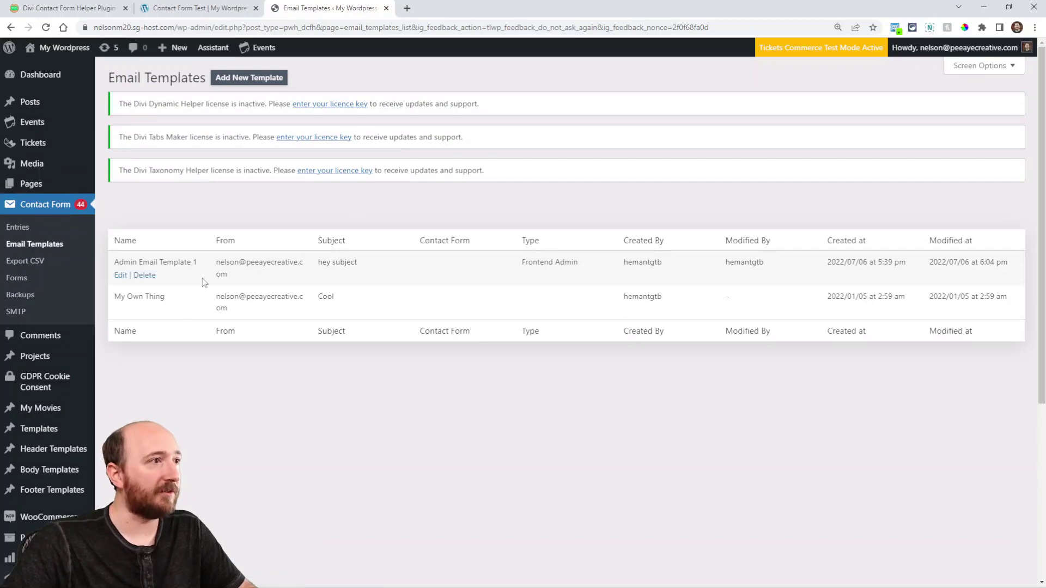
Edit Admin Email Template 1, review its 'hey subject' subject and message, then return to the builder.
click(120, 275)
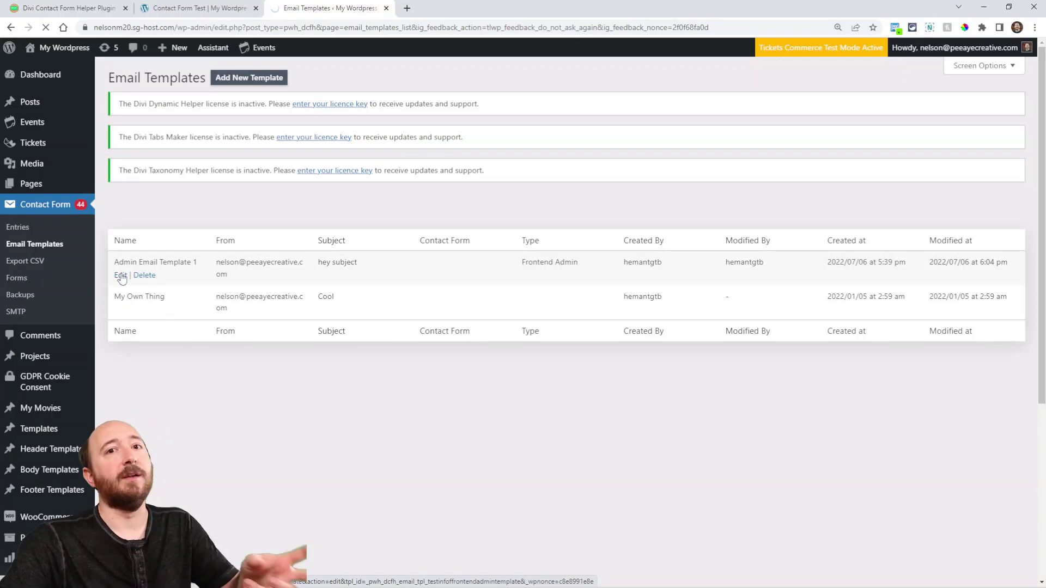
click(119, 275)
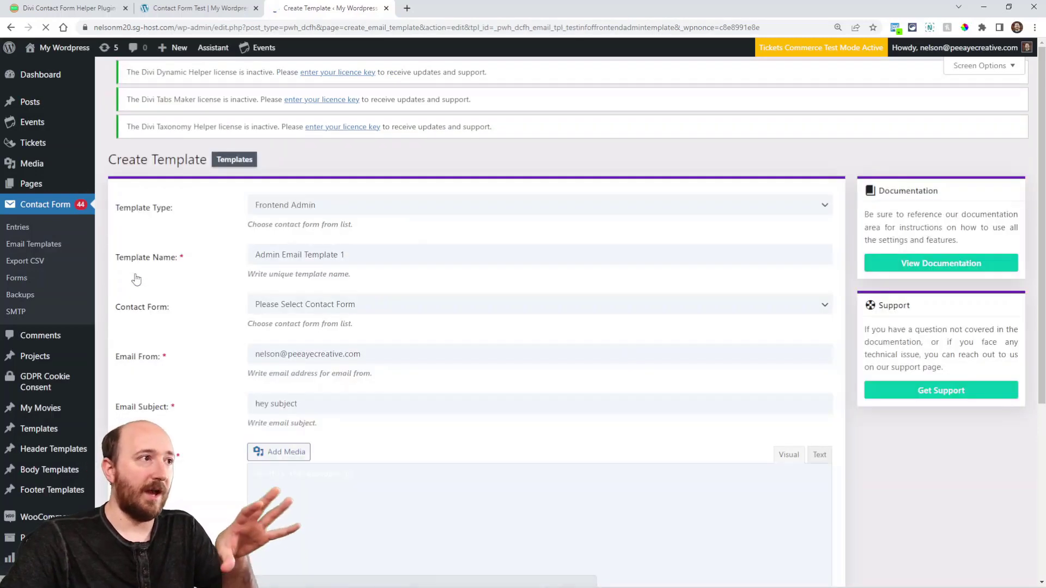
click(539, 226)
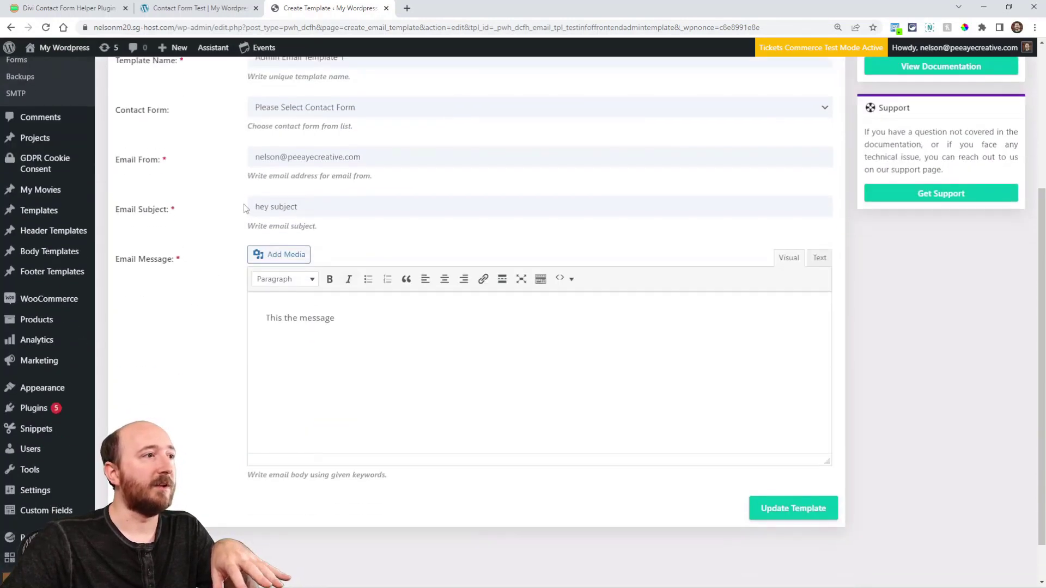
scroll(down, 3)
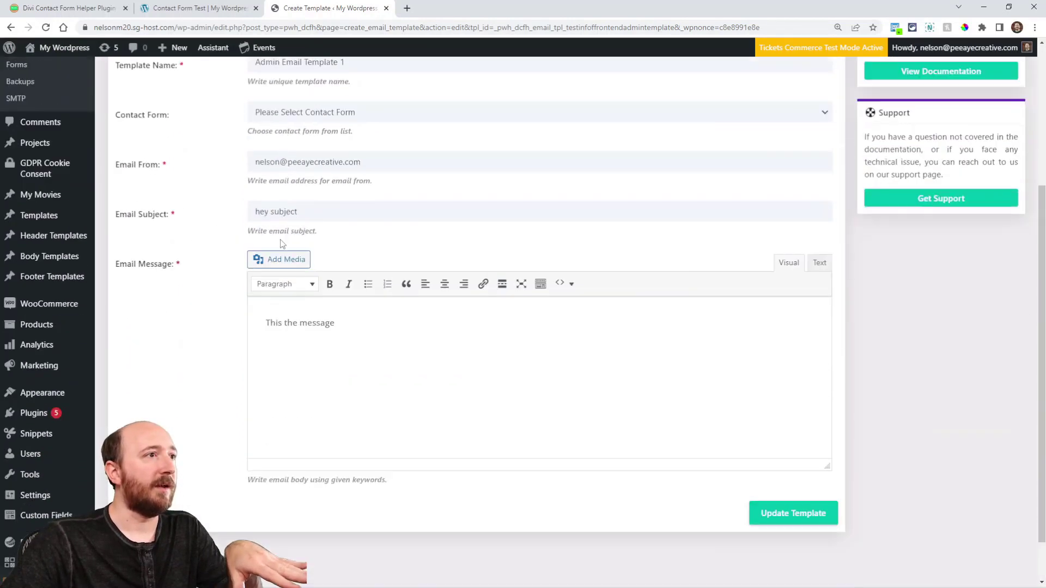
scroll(down, 3)
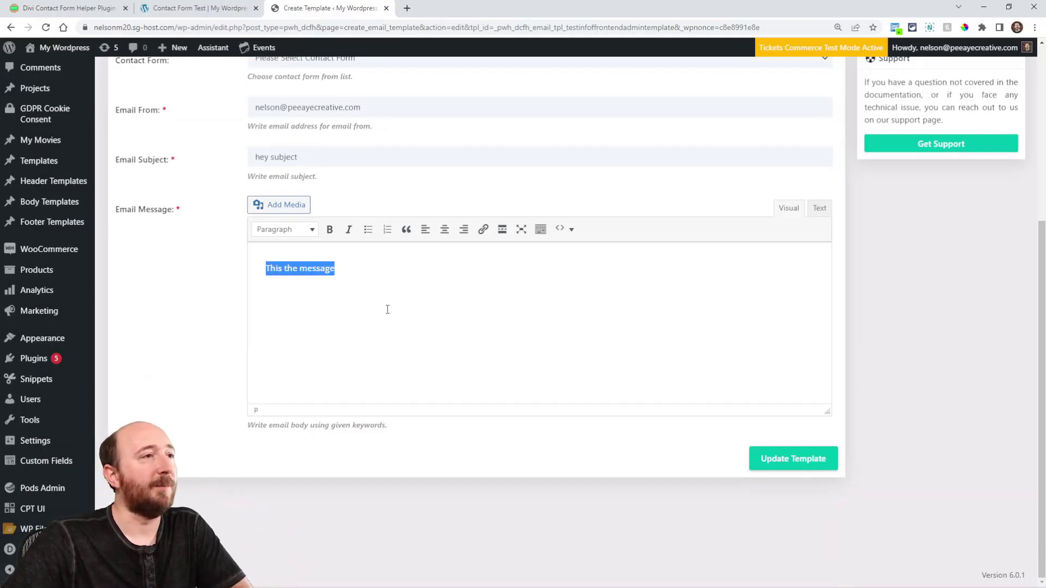
mouse_move(521, 228)
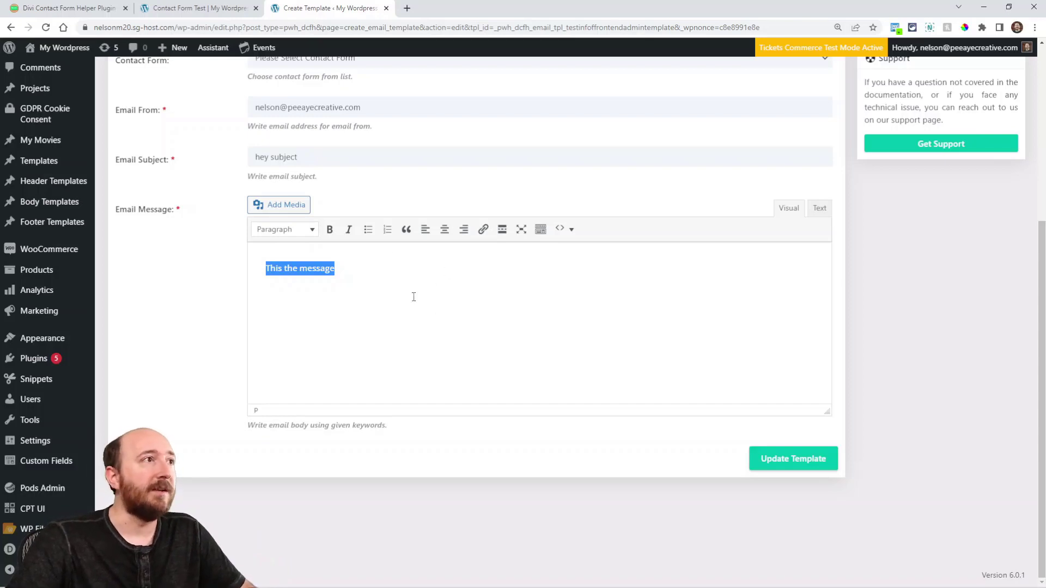
click(193, 8)
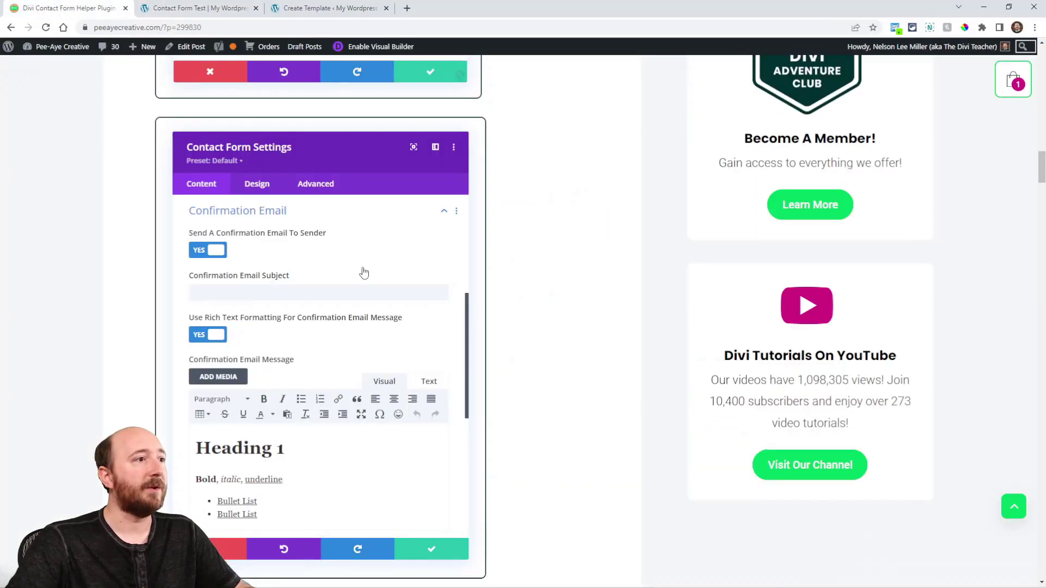
scroll(down, 3)
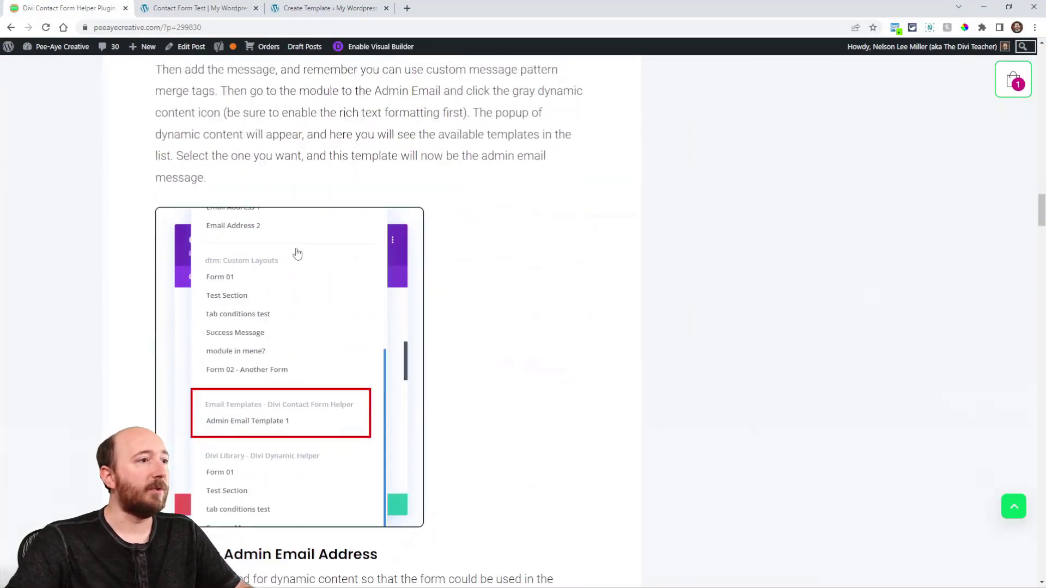
scroll(down, 3)
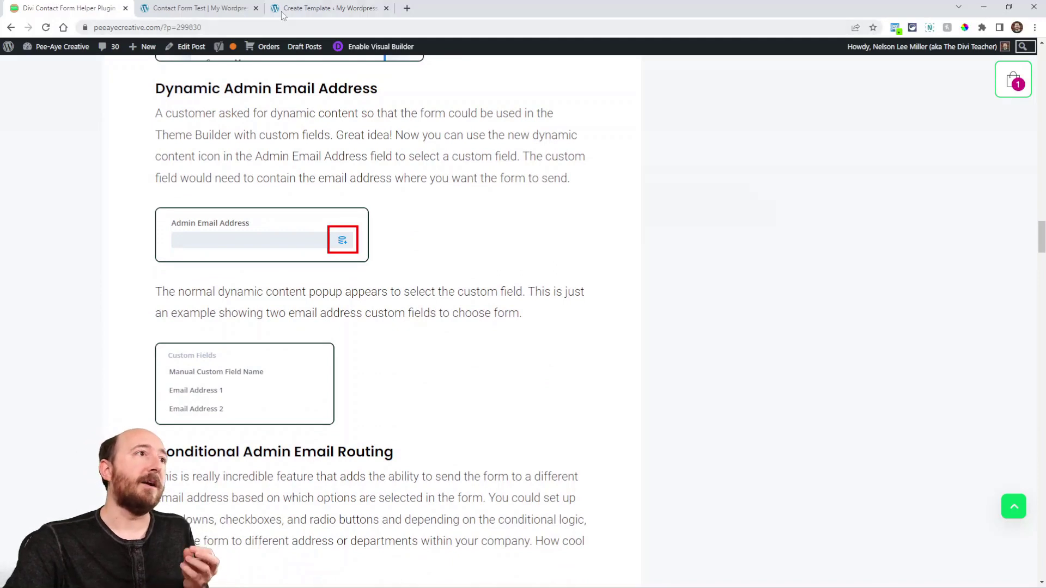
mouse_move(327, 8)
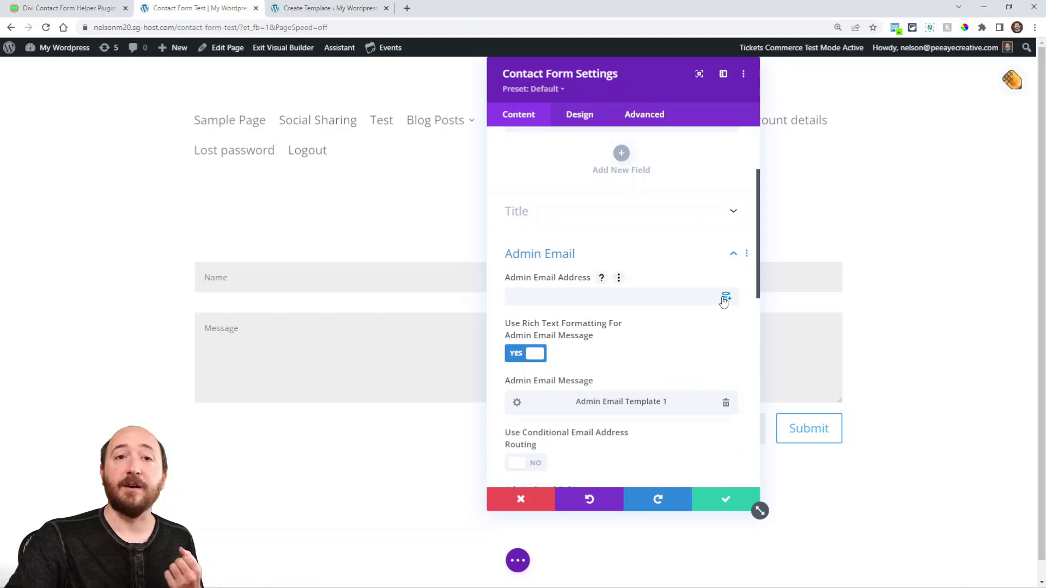
Set Admin Email Address to the Email Address 1 custom field and confirm.
click(725, 297)
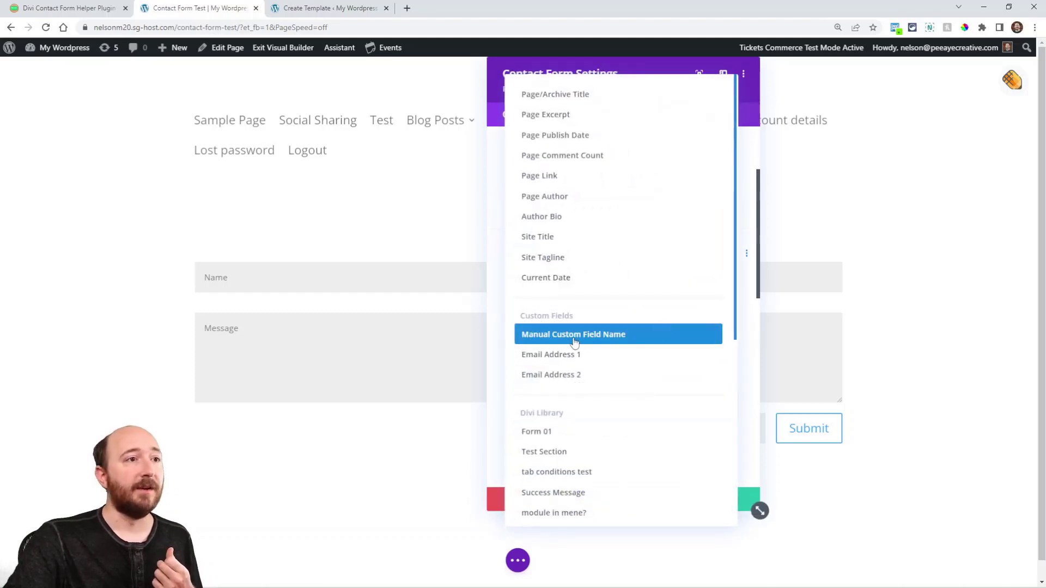
mouse_move(557, 363)
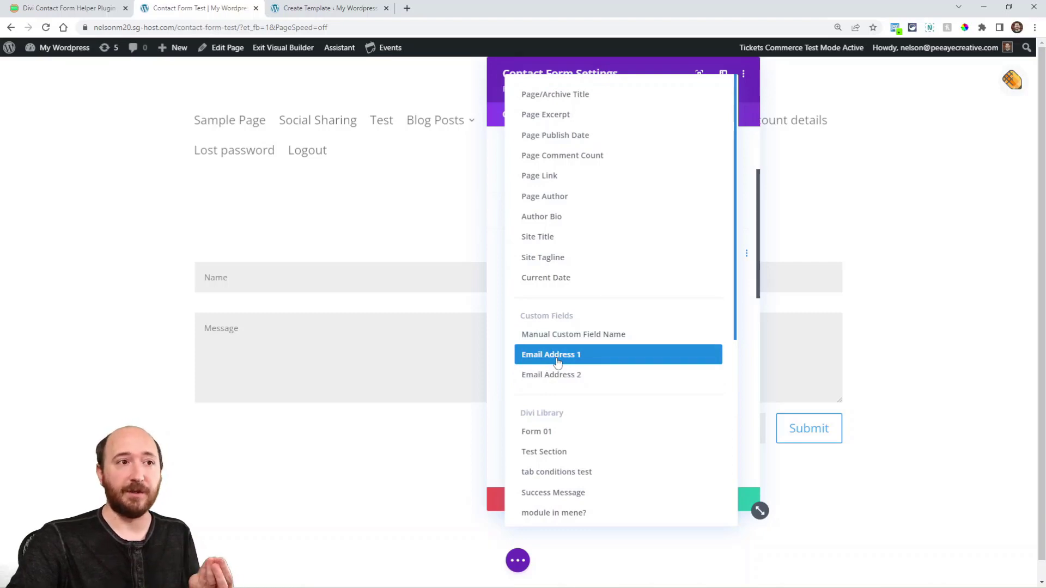
click(551, 354)
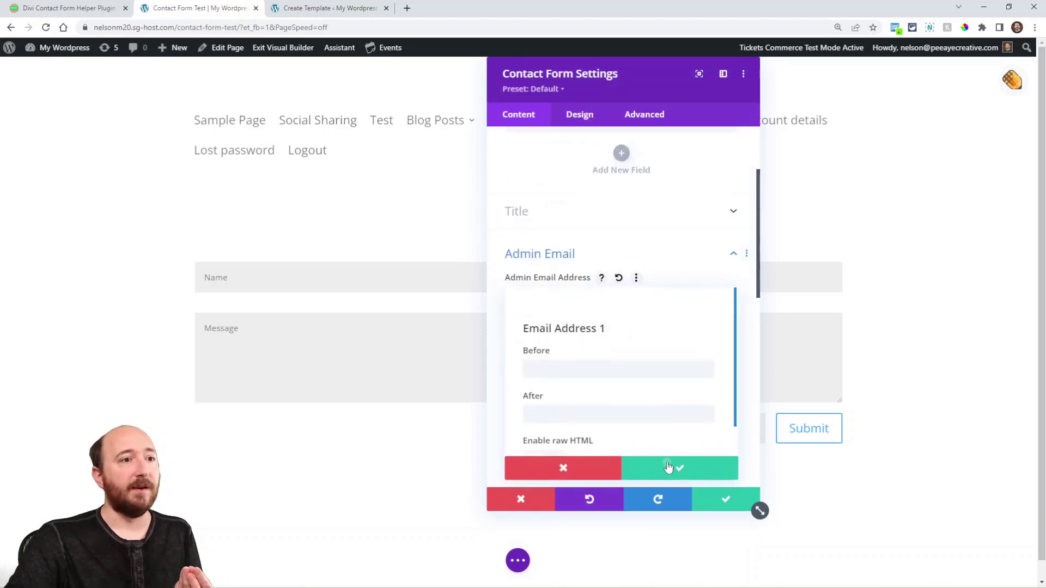
click(680, 467)
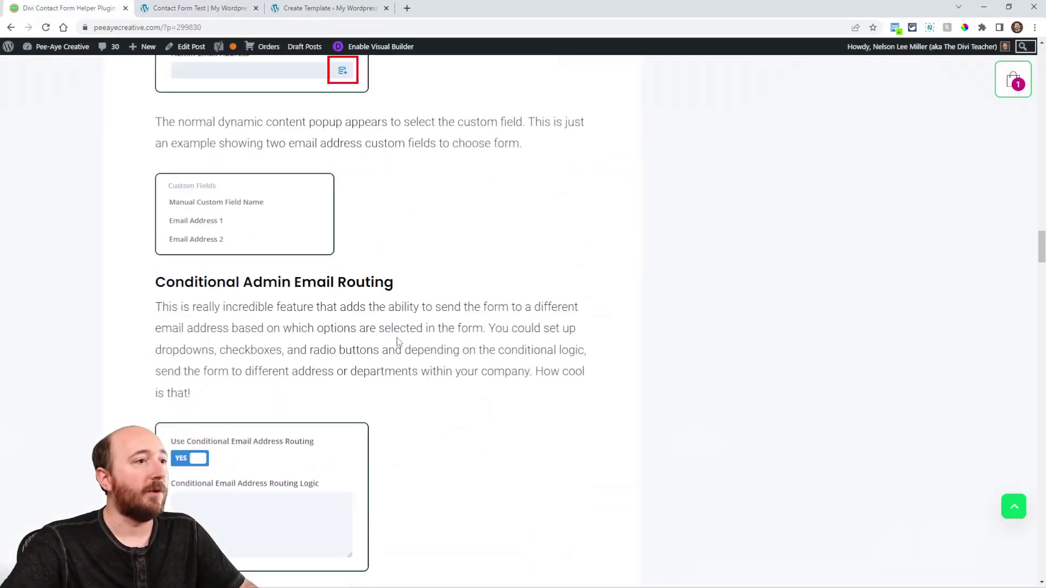
scroll(down, 3)
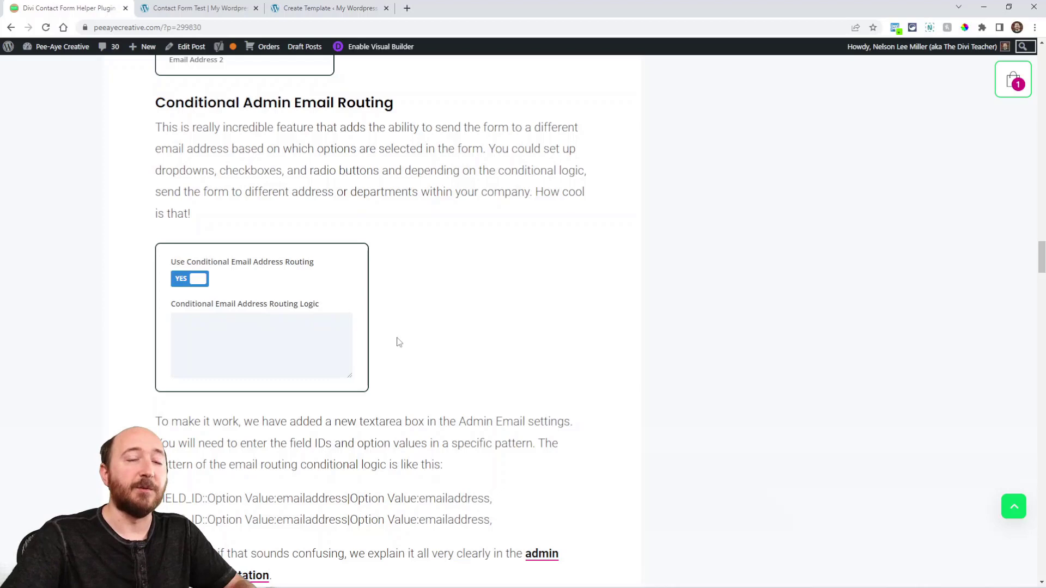
scroll(down, 3)
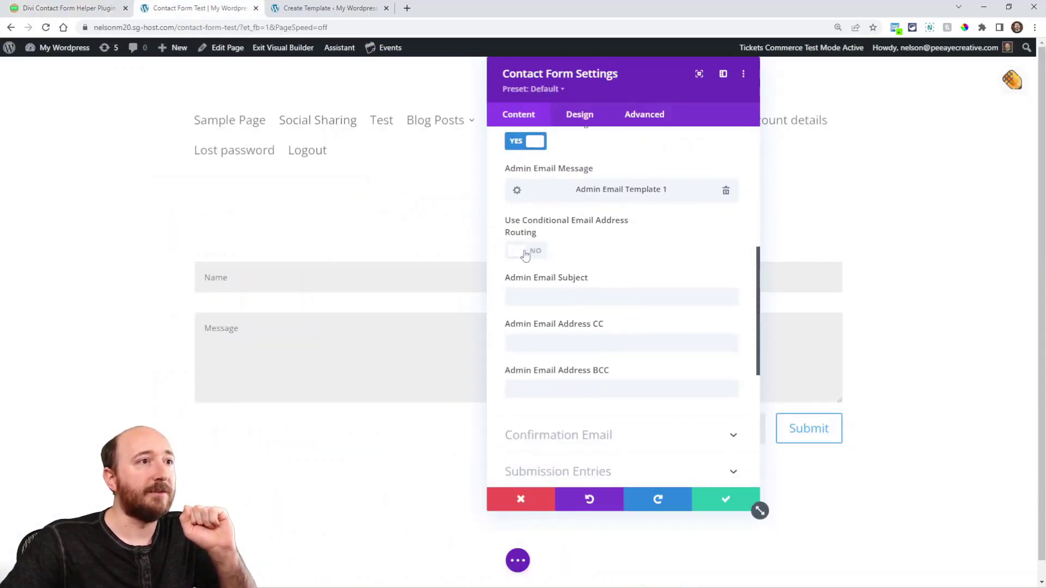
click(526, 251)
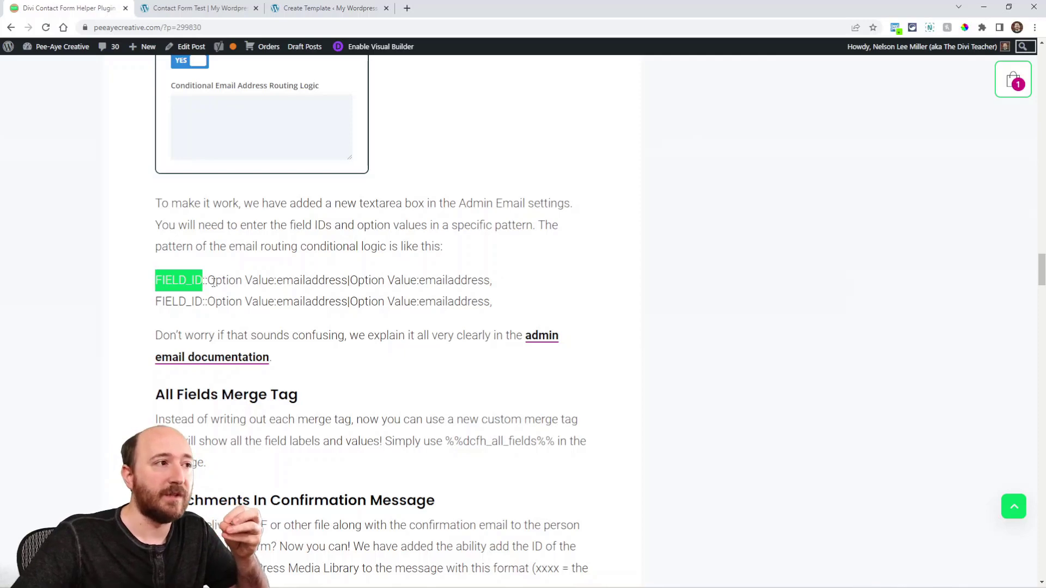
double_click(240, 280)
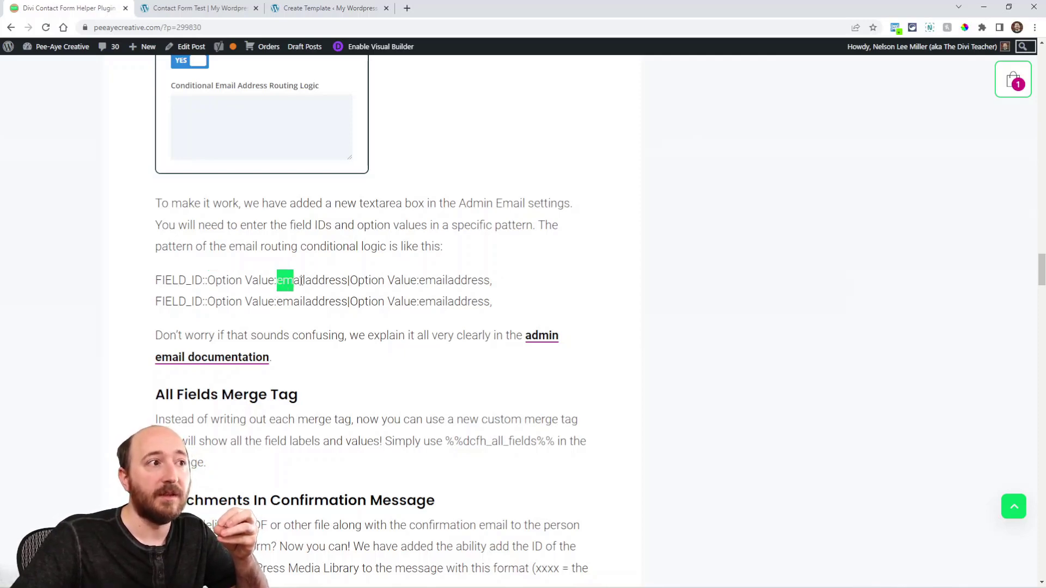
double_click(313, 280)
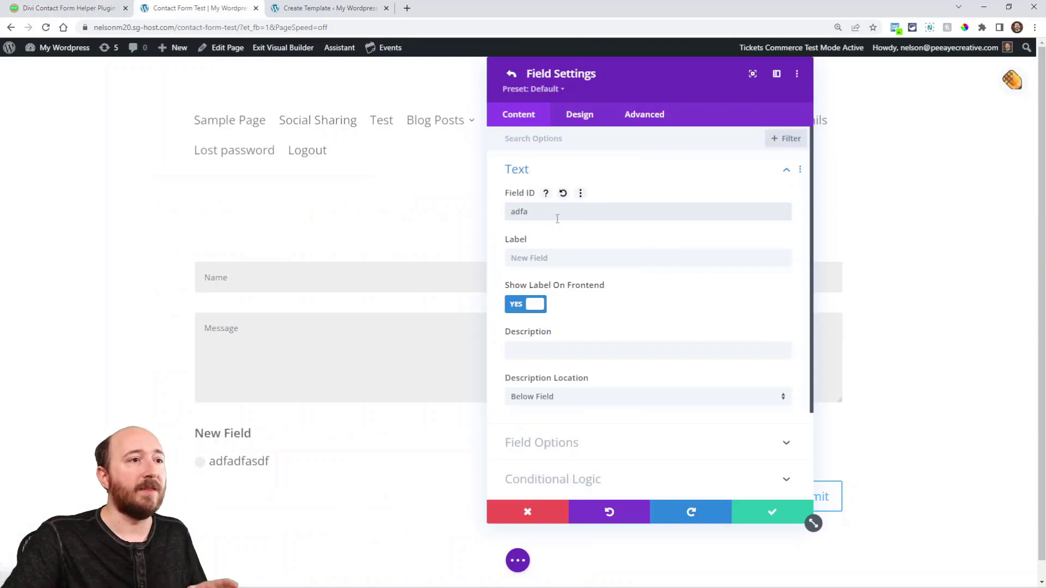
click(541, 442)
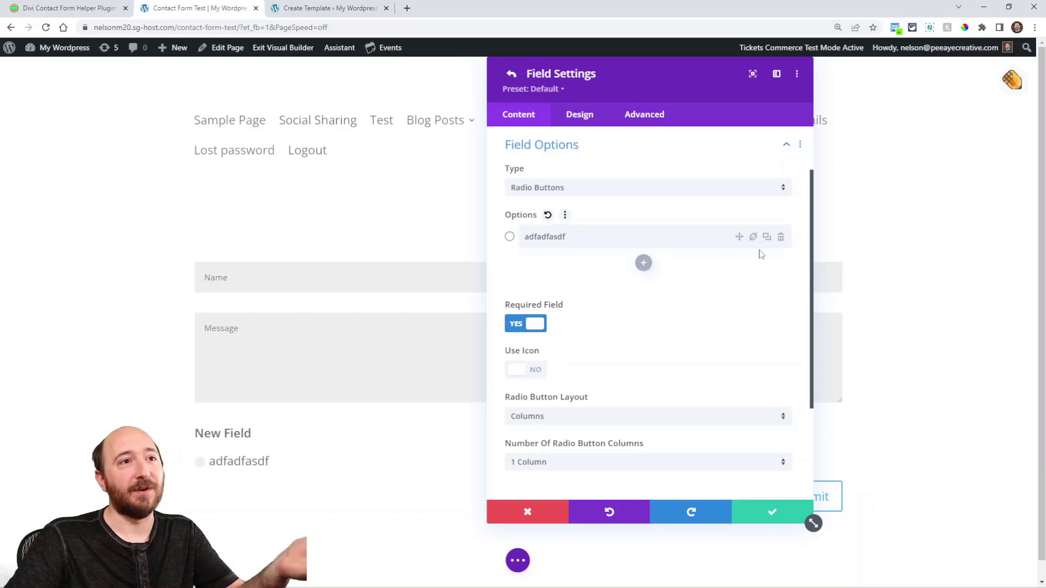
click(642, 262)
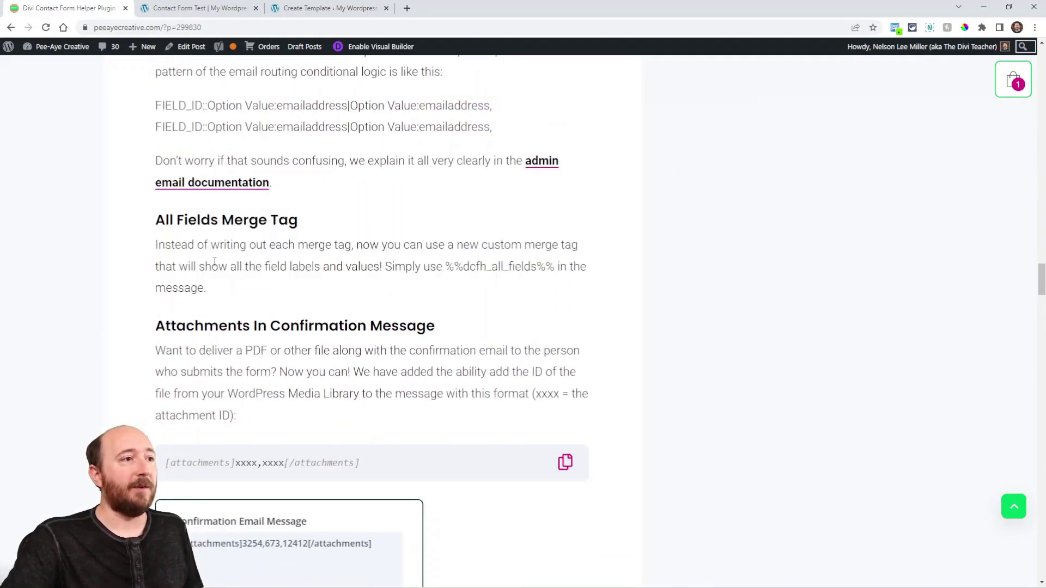
Highlight the %%dcfh_all_fields%% tag and scroll to Attachments In Confirmation Message.
double_click(499, 266)
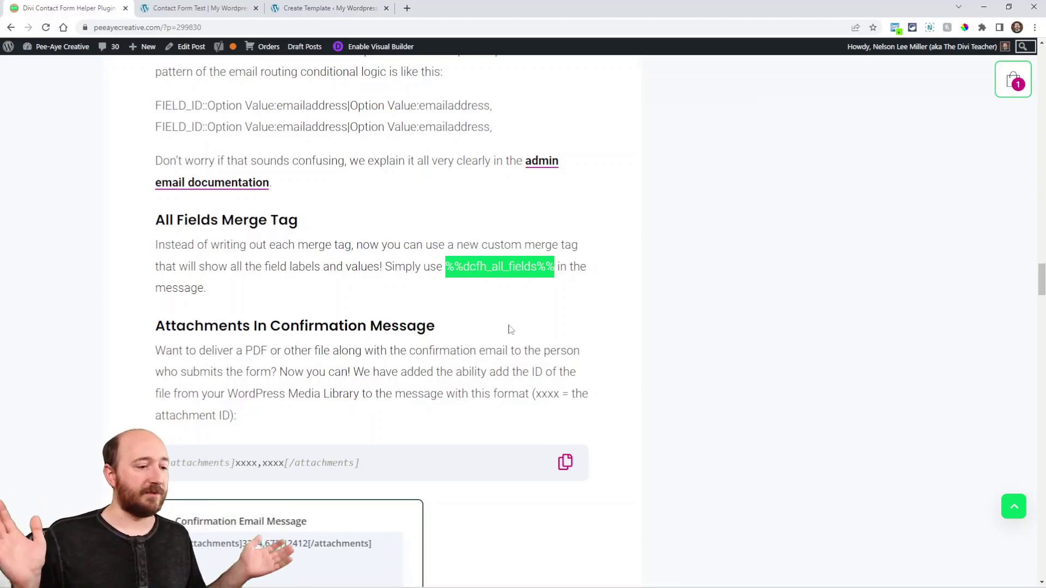
mouse_move(483, 299)
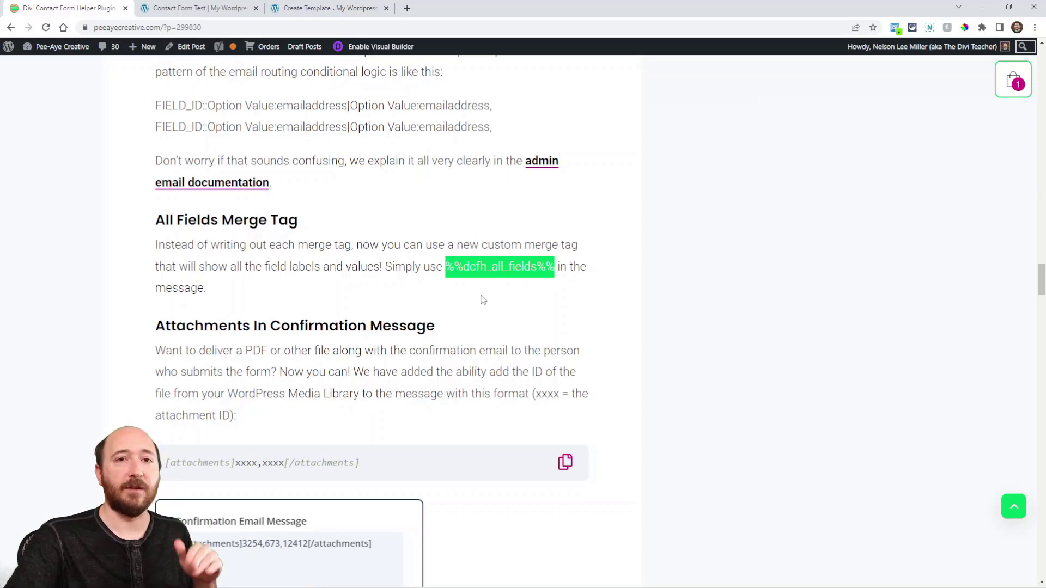
scroll(down, 3)
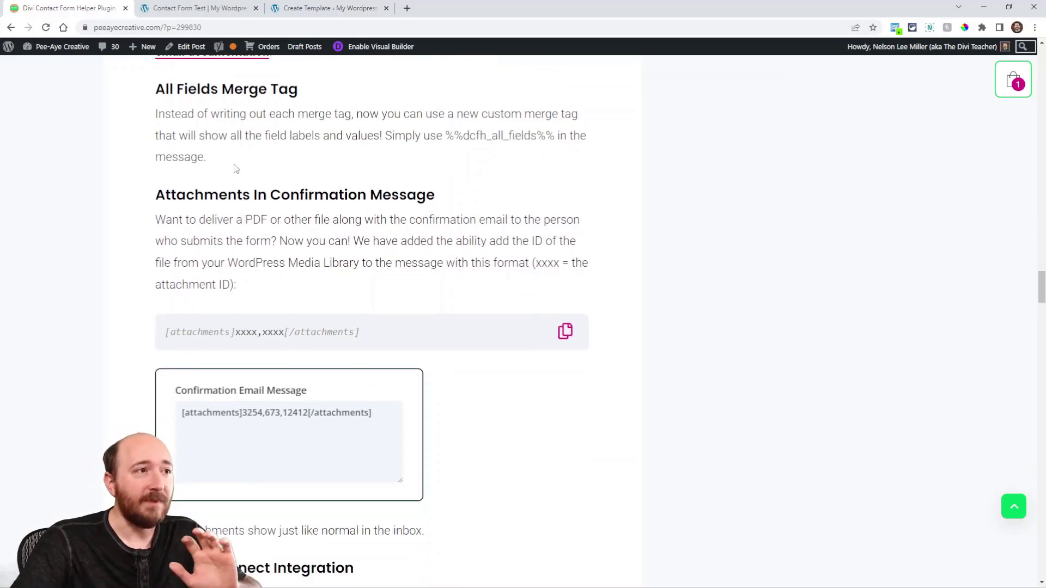
scroll(down, 3)
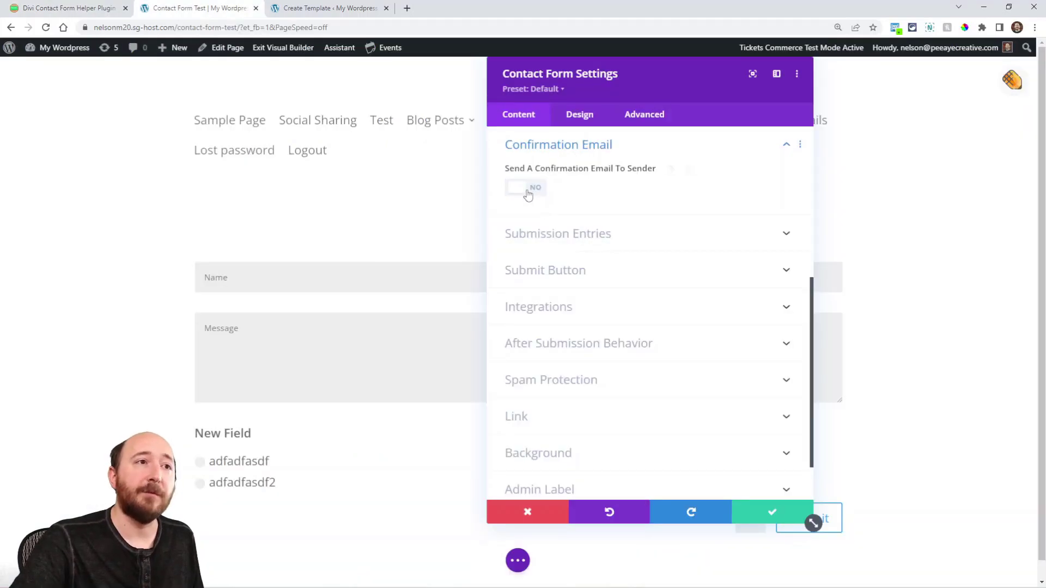
Switch Send A Confirmation Email To Sender to Yes and select an attachment ID in the message.
click(526, 188)
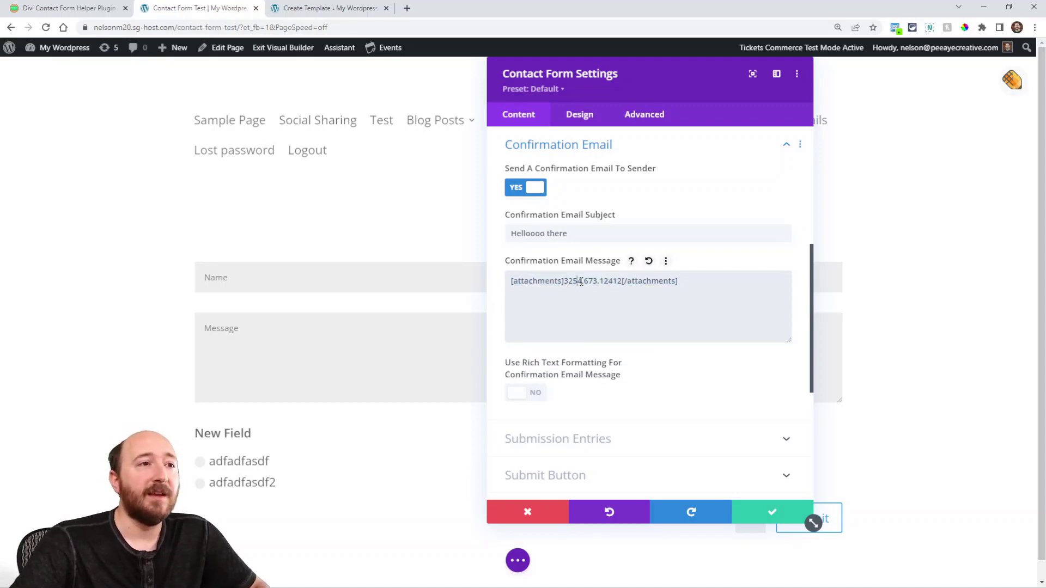
double_click(571, 281)
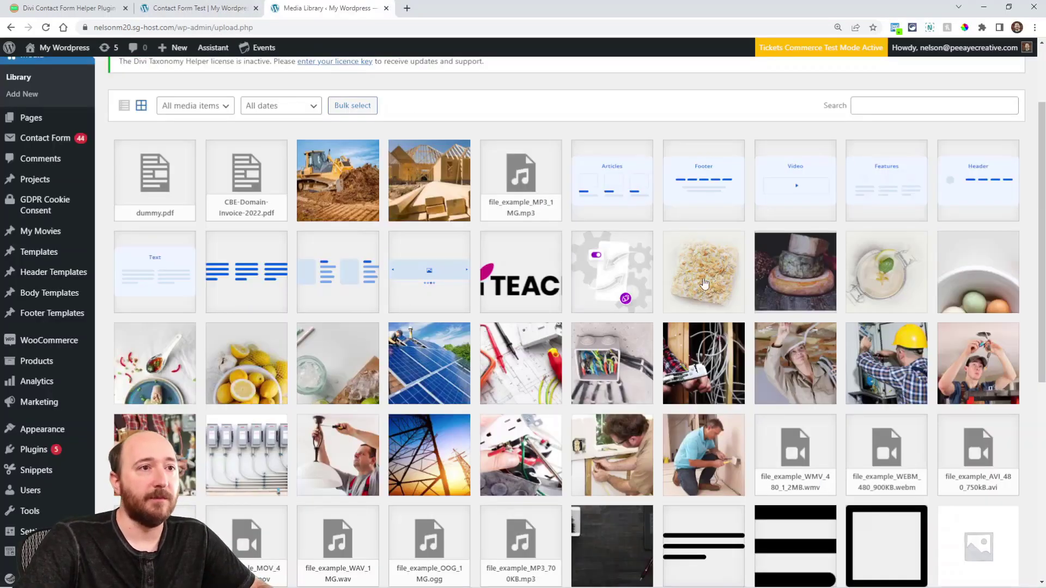
Match attachment IDs 3254 and 12412 to New Home Construction and dummy.pdf in the Media Library.
click(428, 181)
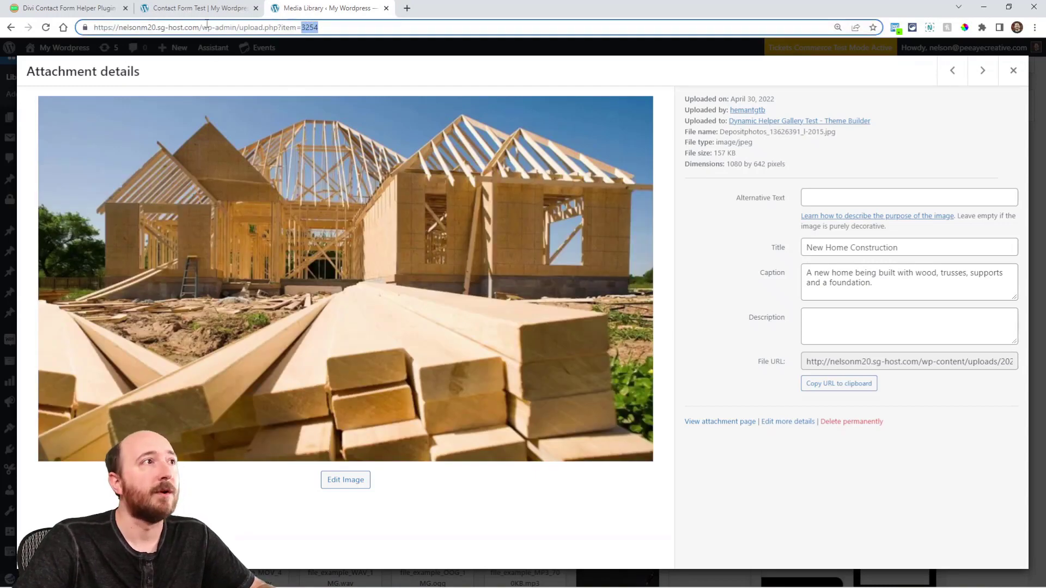
click(197, 8)
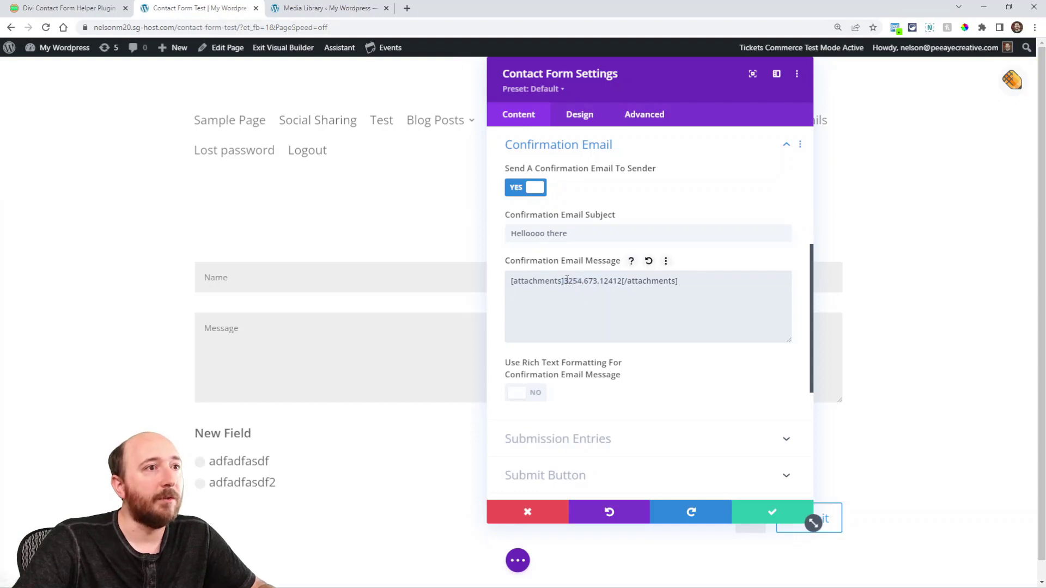
double_click(571, 280)
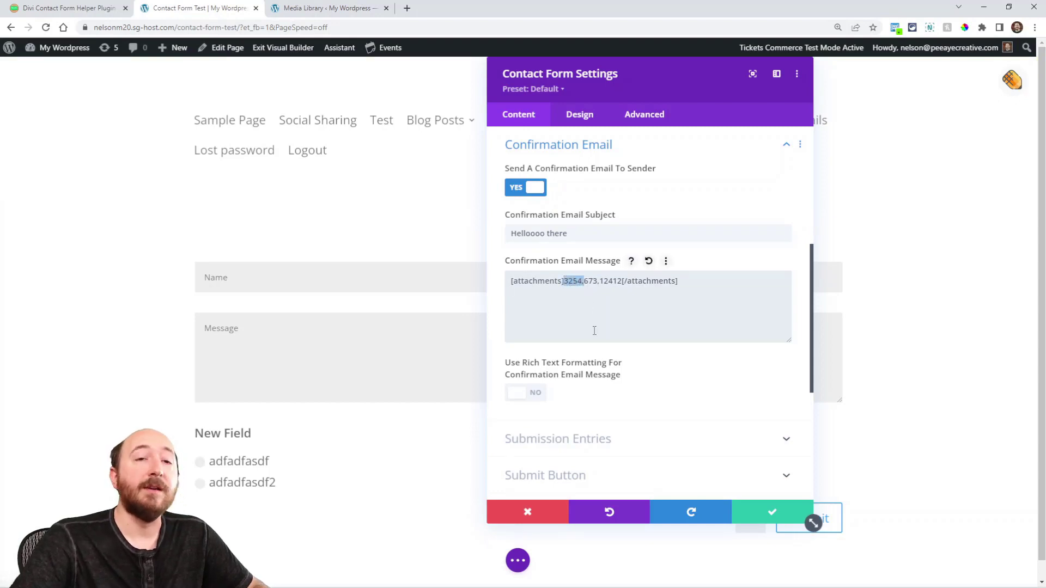
click(327, 9)
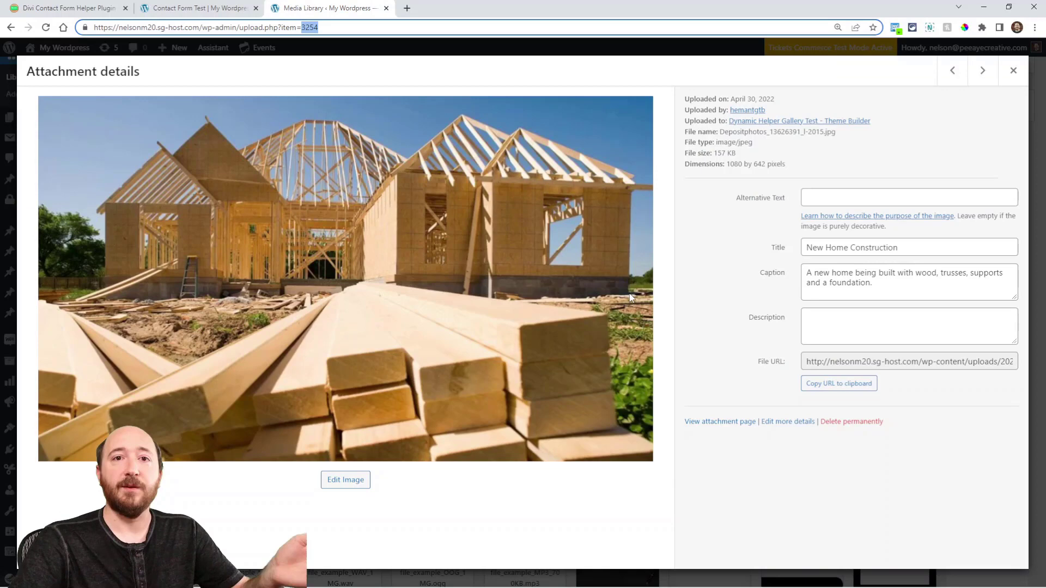
click(1013, 71)
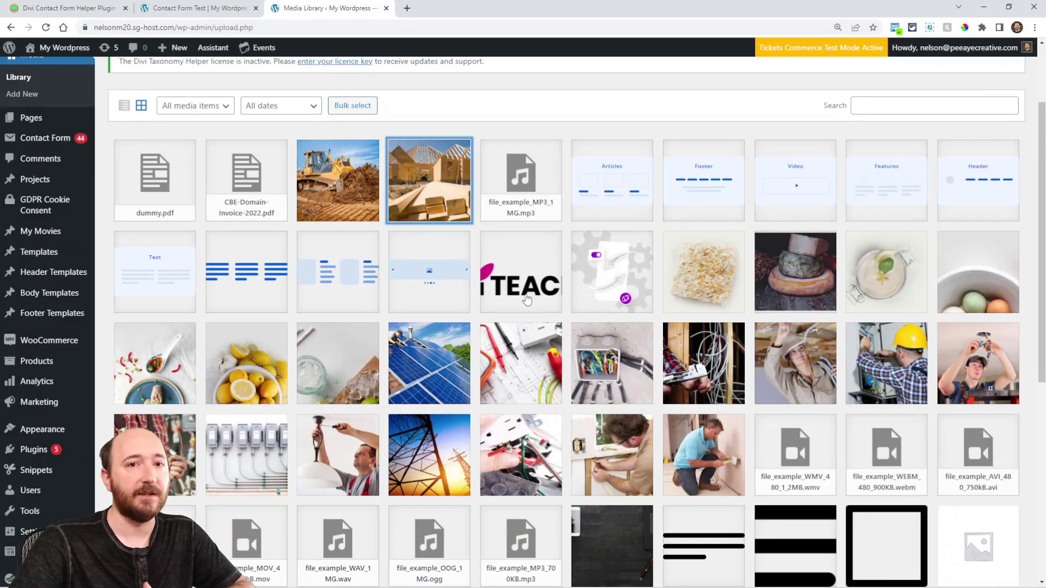
click(154, 180)
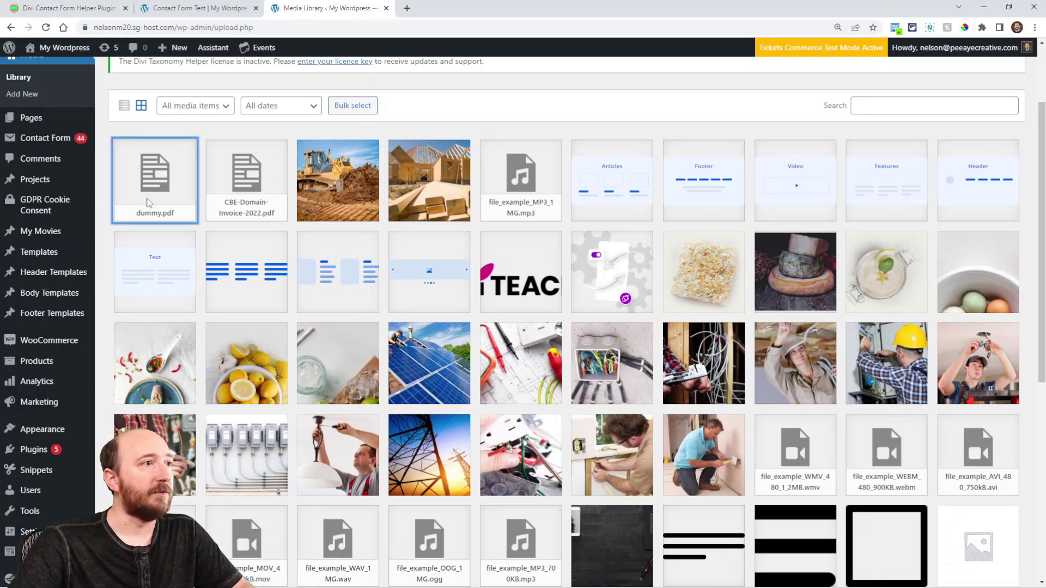
click(154, 180)
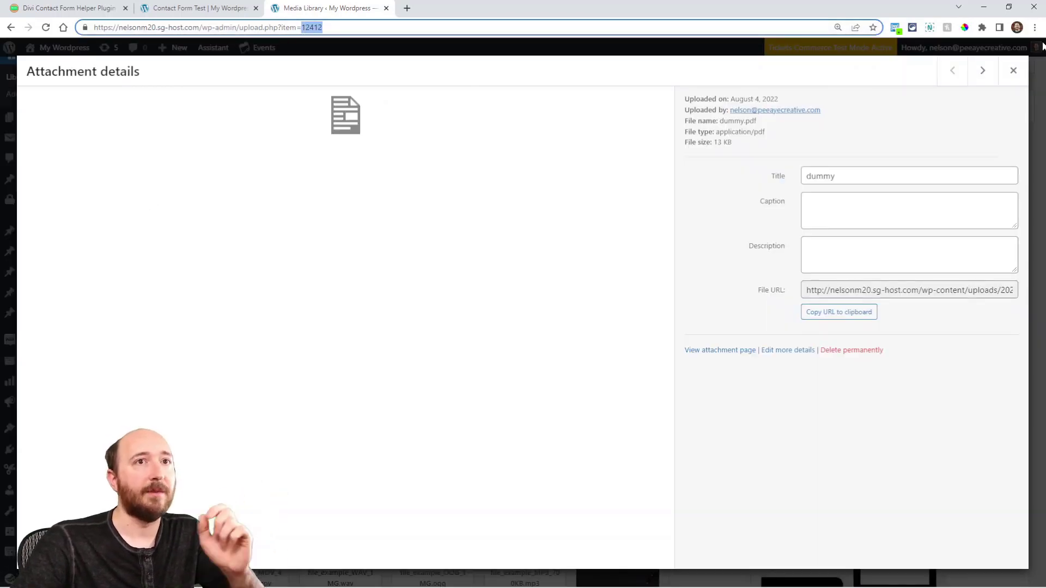
click(1014, 70)
text(325)
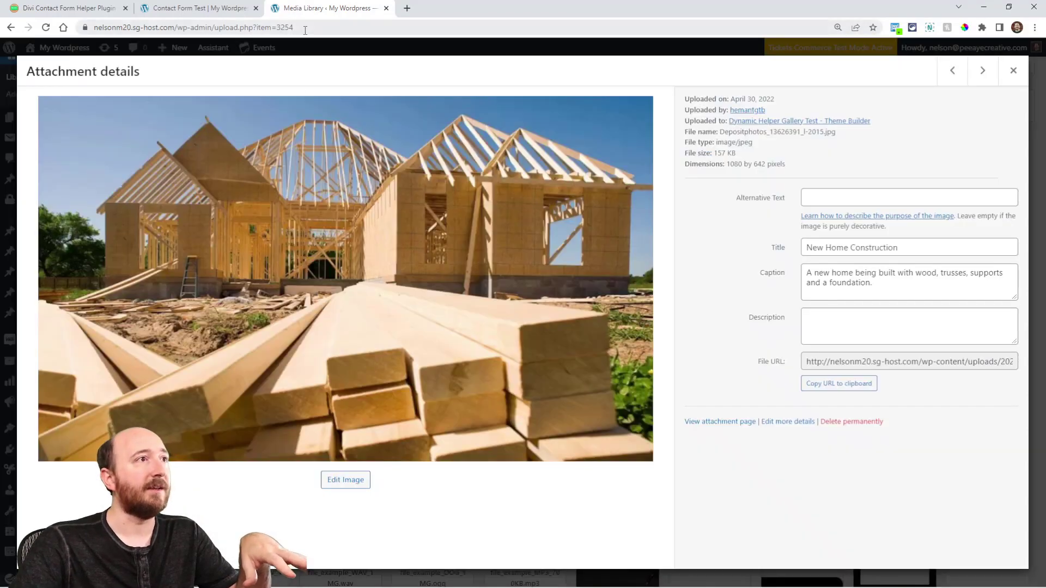
click(198, 8)
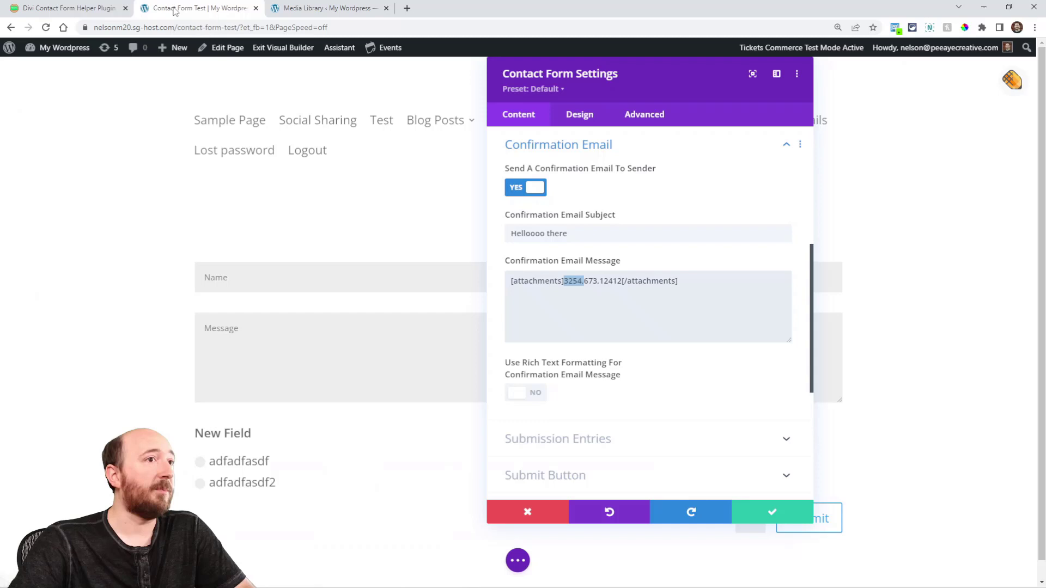
triple_click(593, 280)
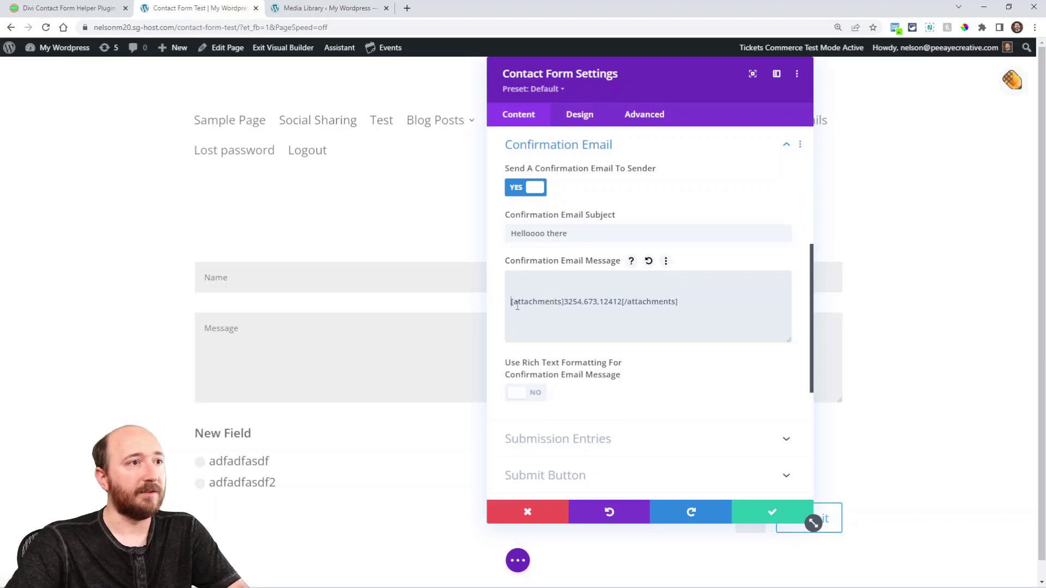
text(kjaffldajf)
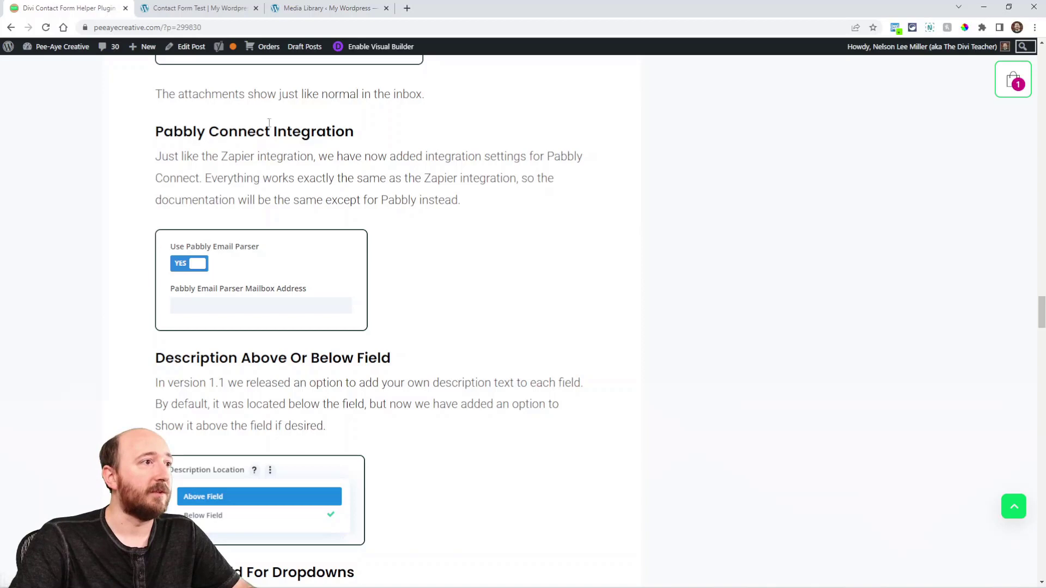
mouse_move(386, 234)
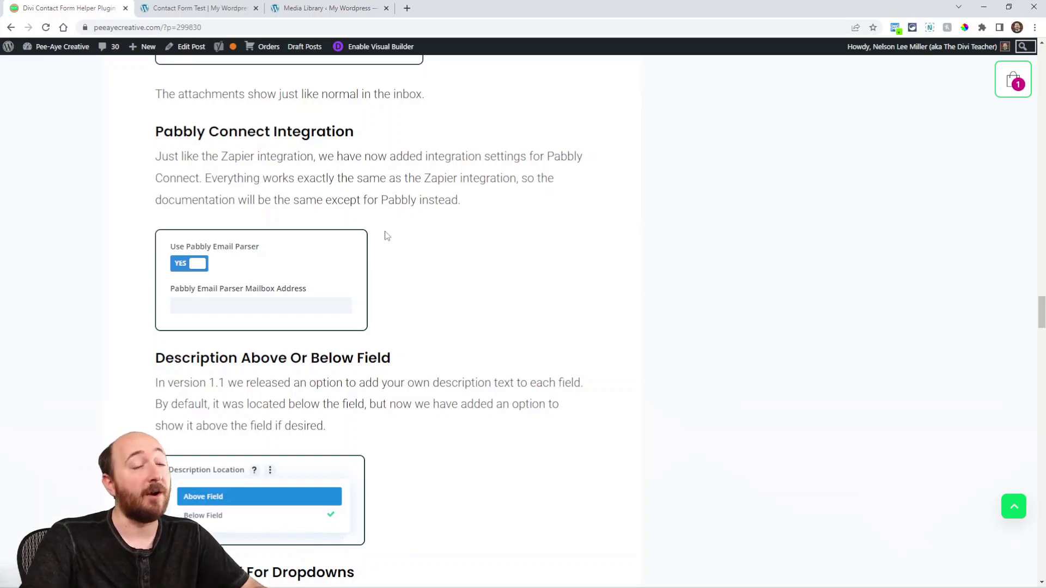
Scroll the blog post down to the Pabbly Connect Integration section.
scroll(down, 3)
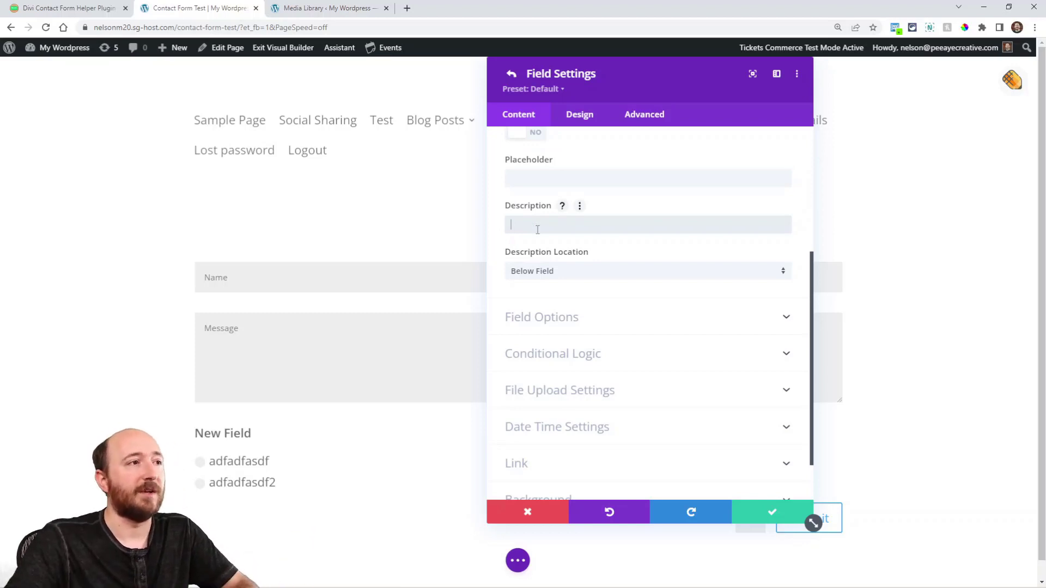
Click into the field's Description box in Field Settings.
click(646, 271)
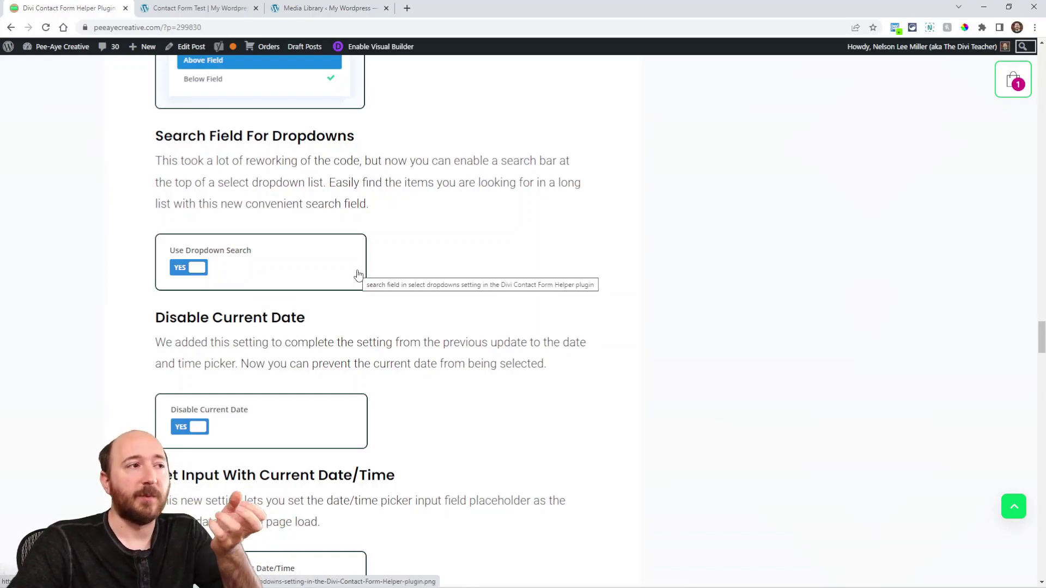
Scroll the post past Search Field For Dropdowns to the custom text label section.
scroll(down, 3)
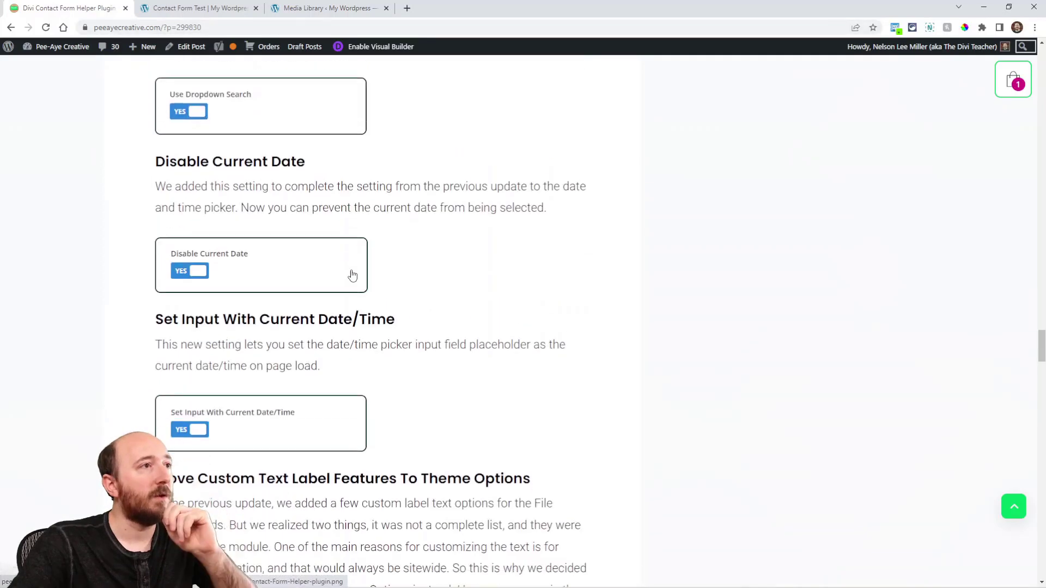
scroll(down, 3)
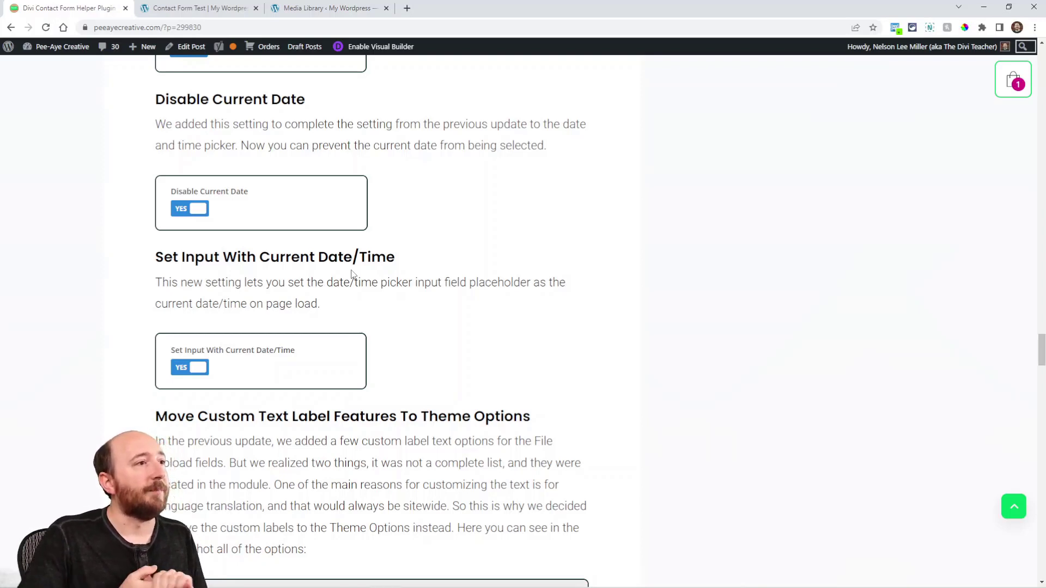
scroll(down, 3)
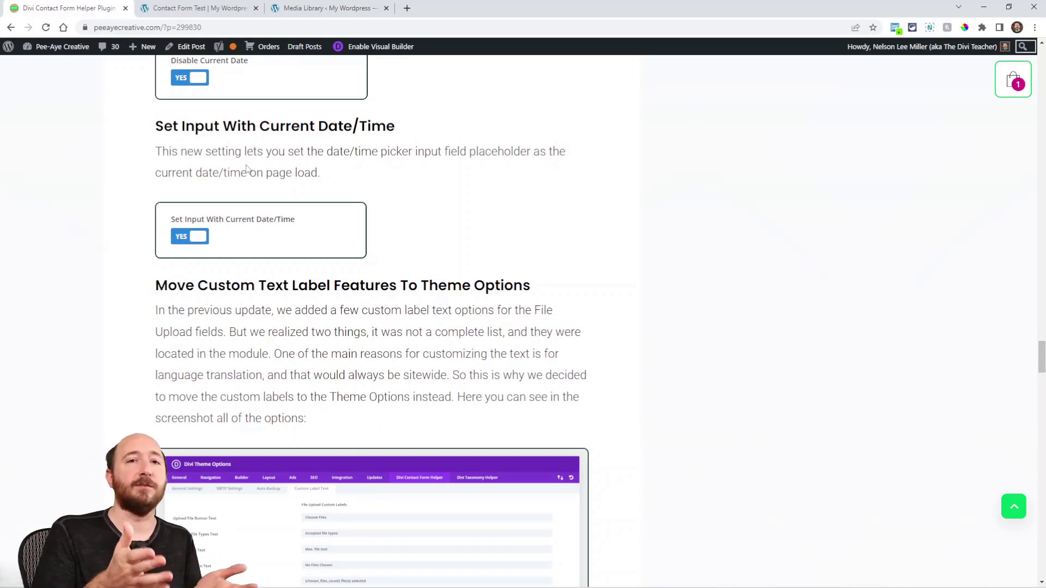
scroll(down, 3)
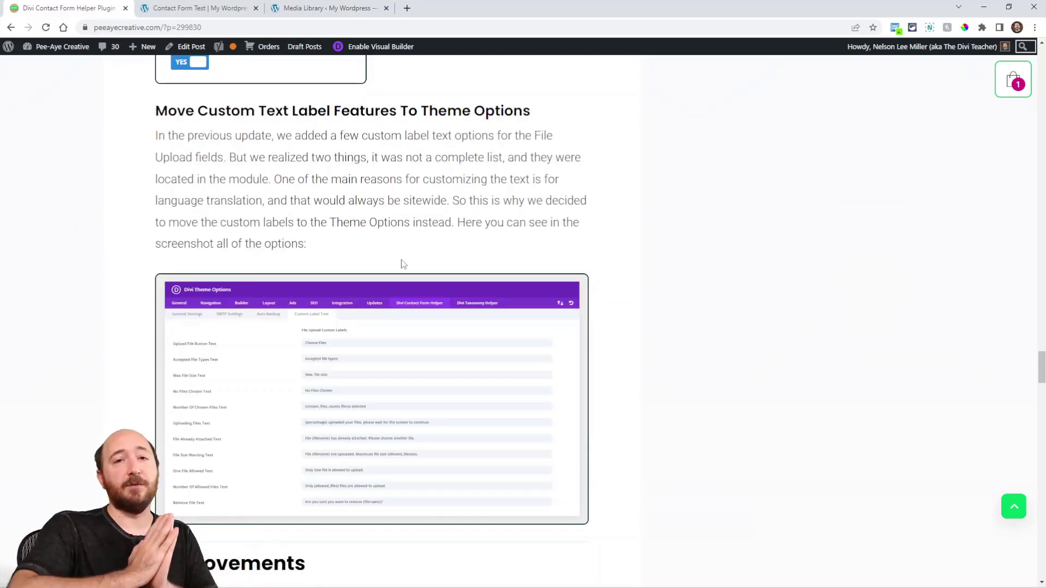
scroll(down, 3)
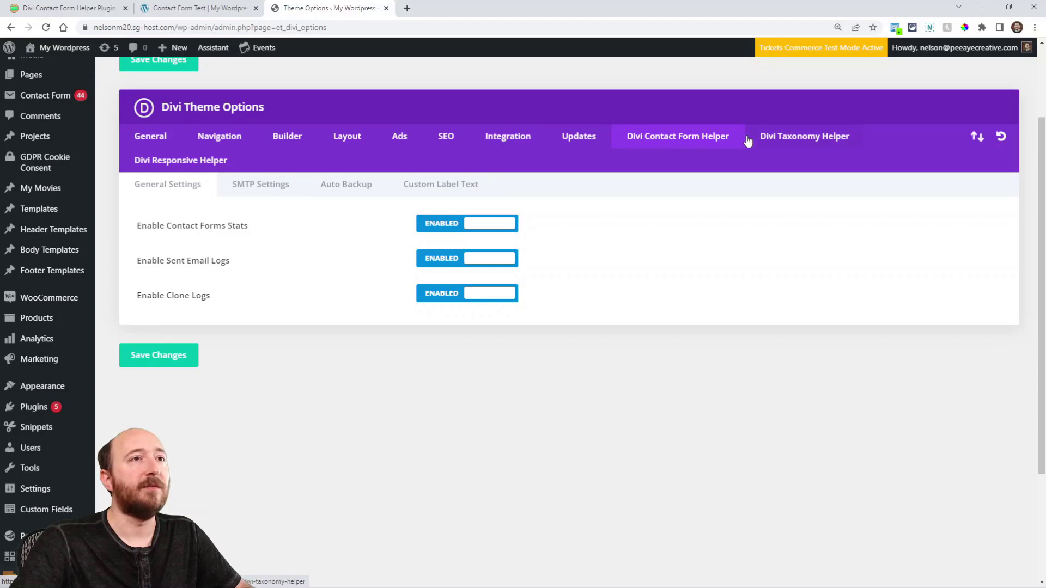
Open the Divi Contact Form Helper tab showing stats, sent email logs and clone logs.
click(440, 184)
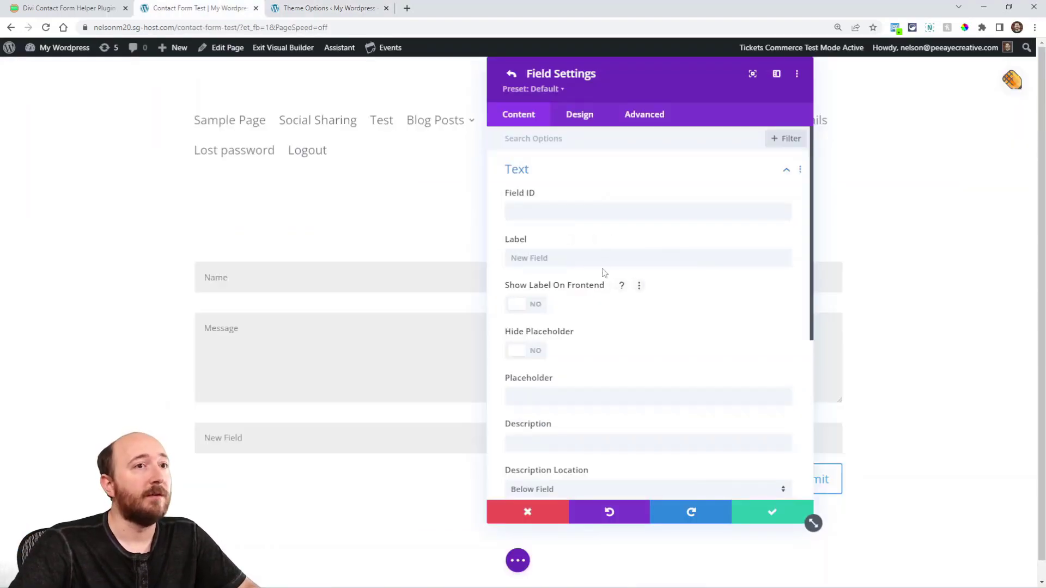
Show the contact form's File Upload design options for descriptions and the upload button.
click(511, 73)
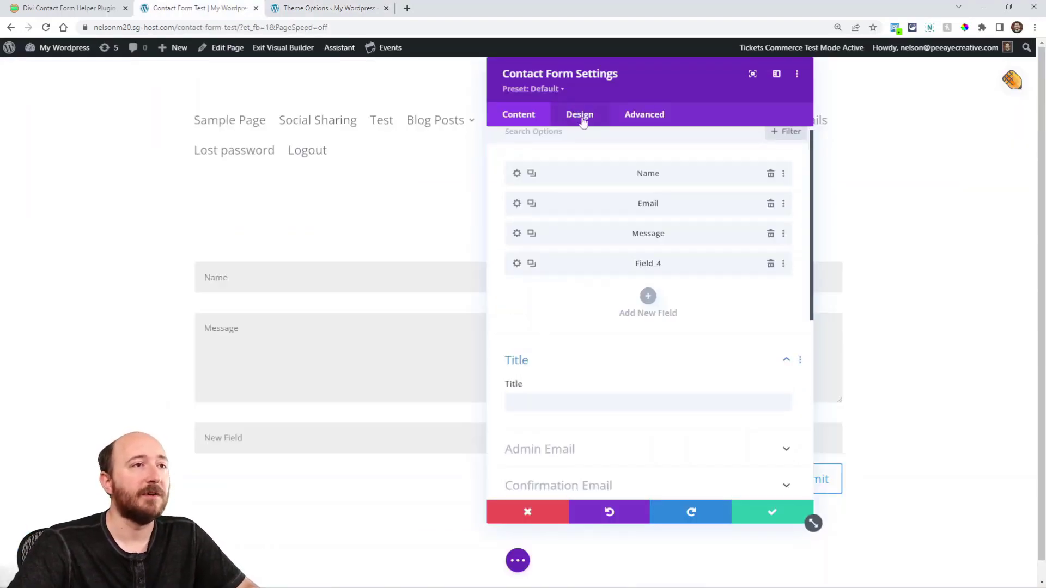
click(579, 114)
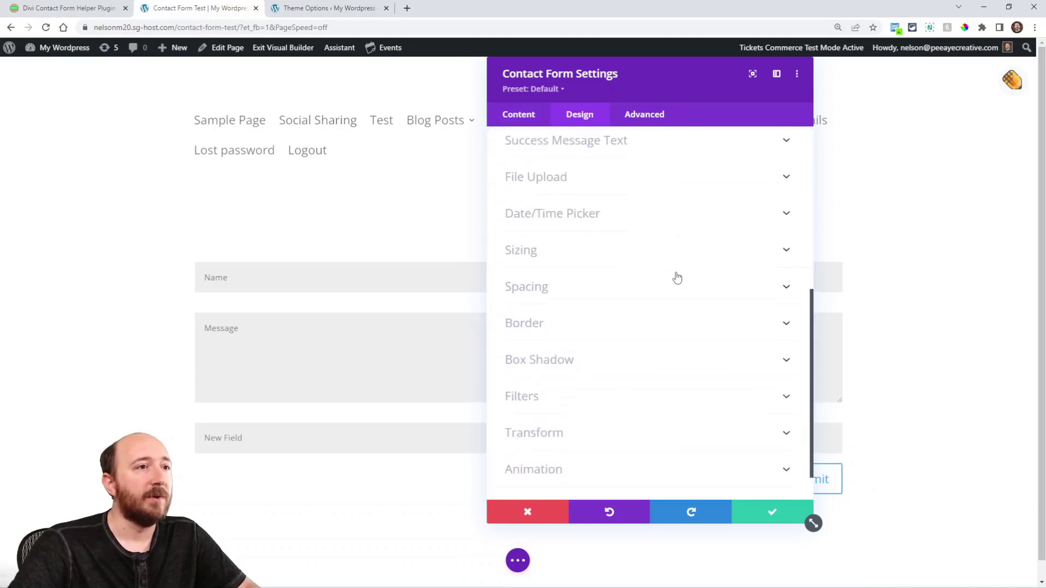
click(536, 176)
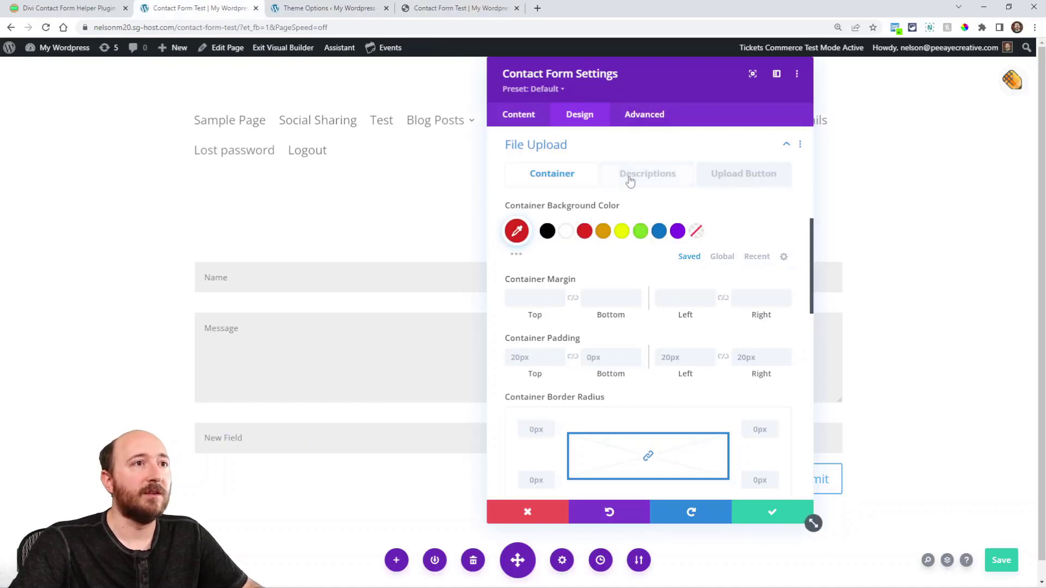
click(647, 173)
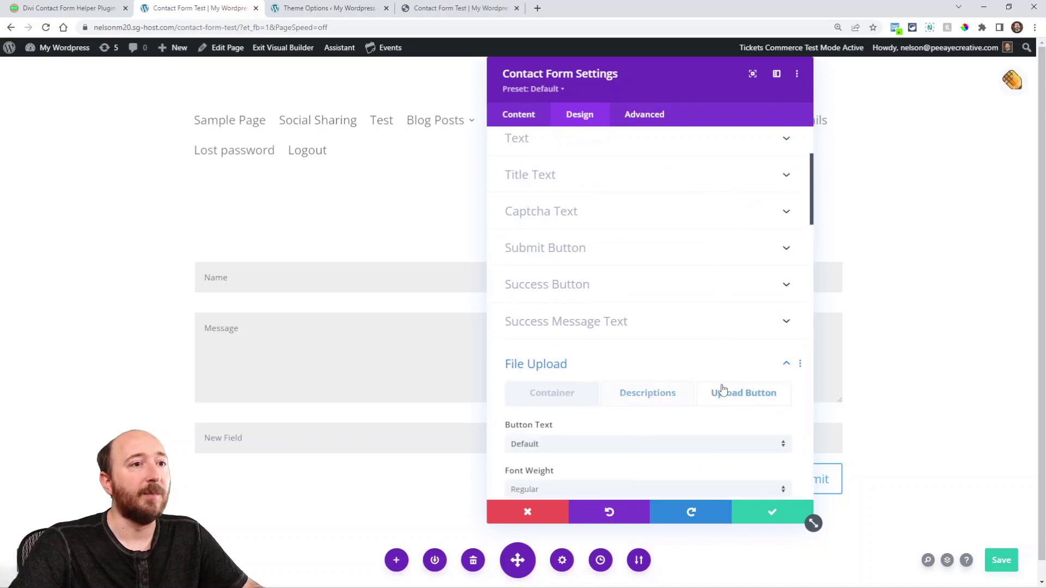
click(743, 393)
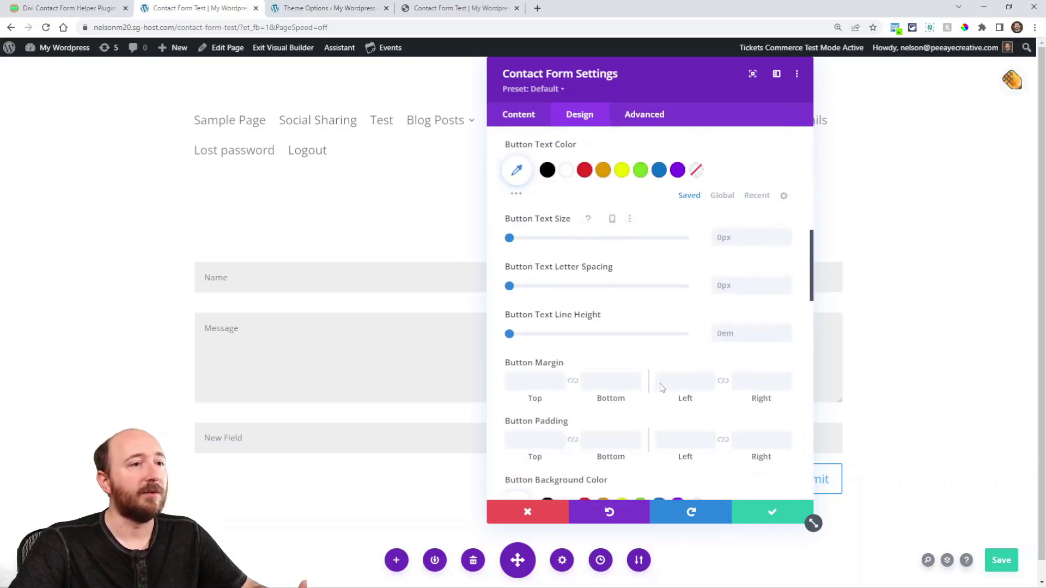
click(63, 9)
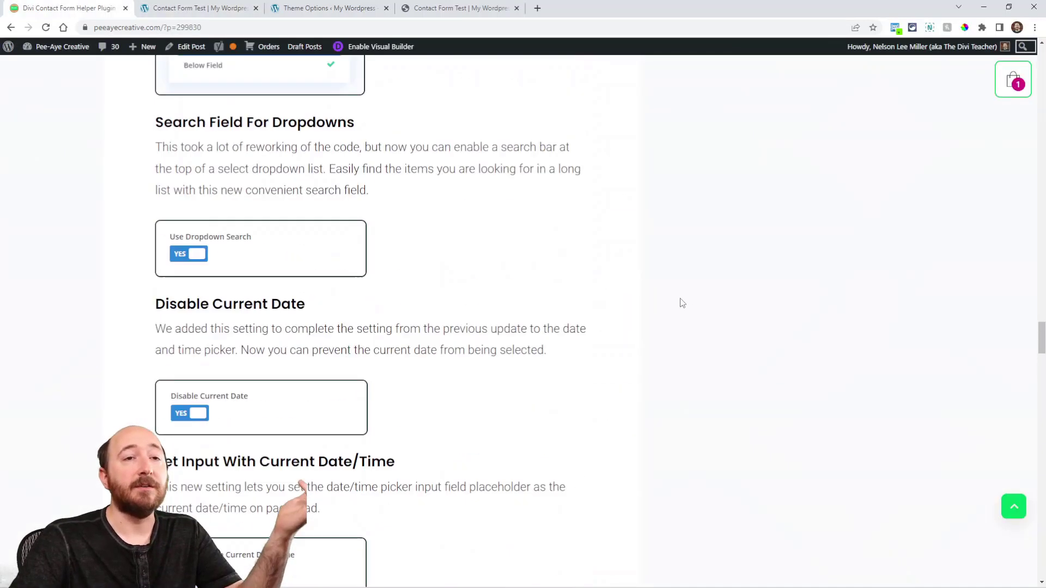
Scroll the Pee-Aye Creative post to the Rich Text HTML Formatting In Messages section.
scroll(down, 3)
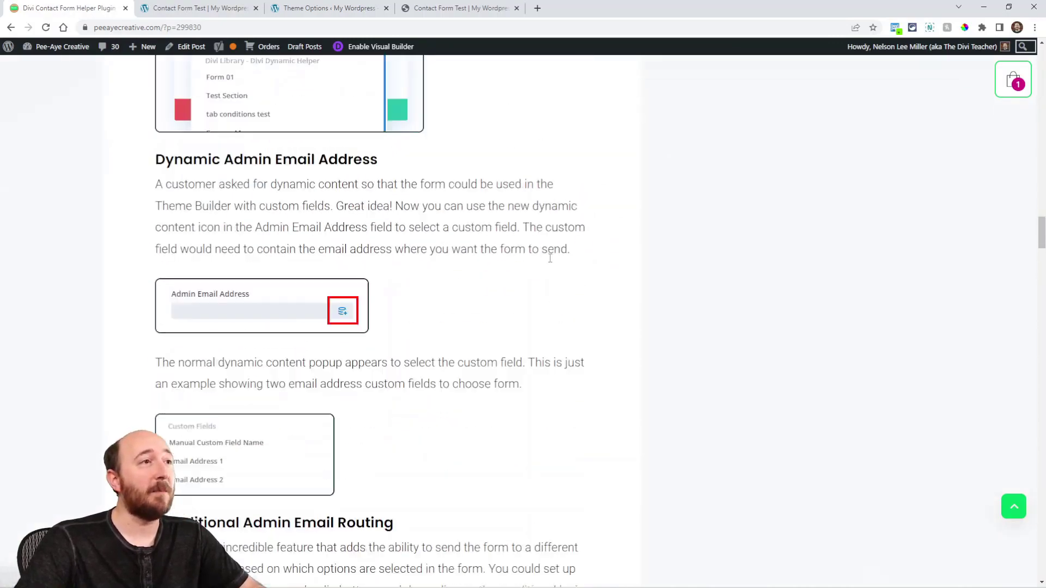
scroll(down, 3)
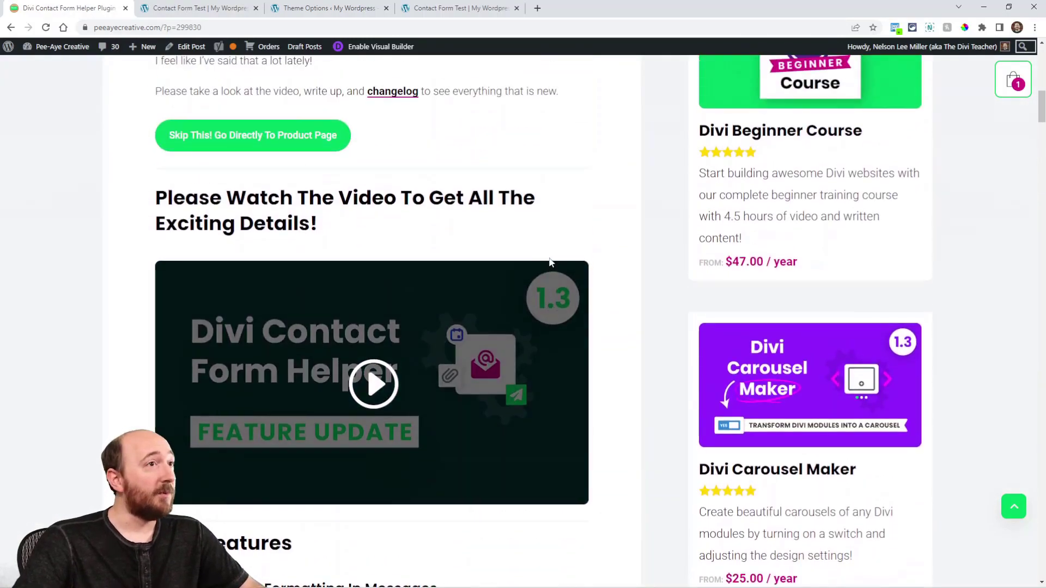
scroll(down, 3)
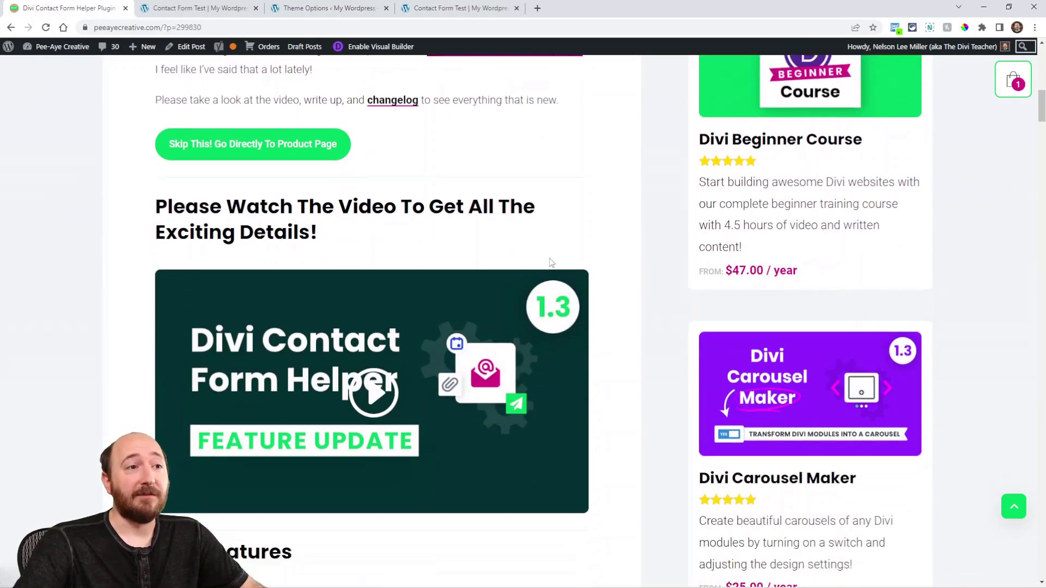
scroll(down, 3)
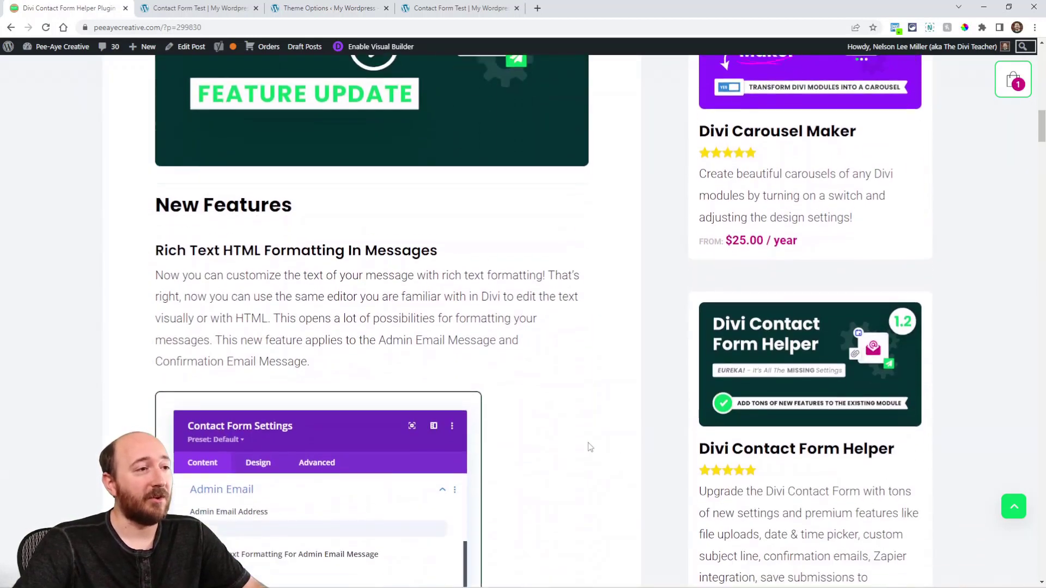
scroll(down, 3)
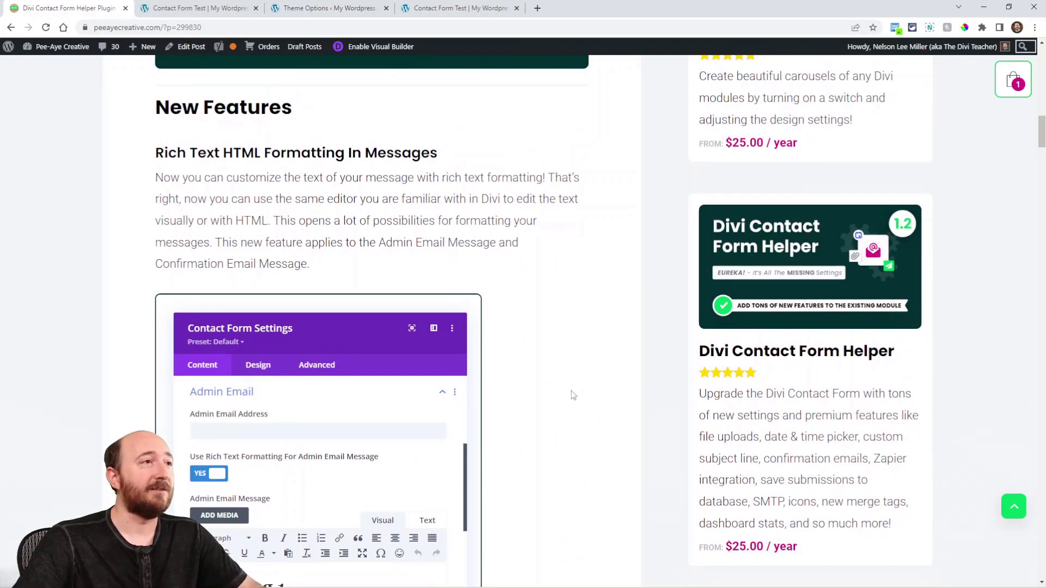